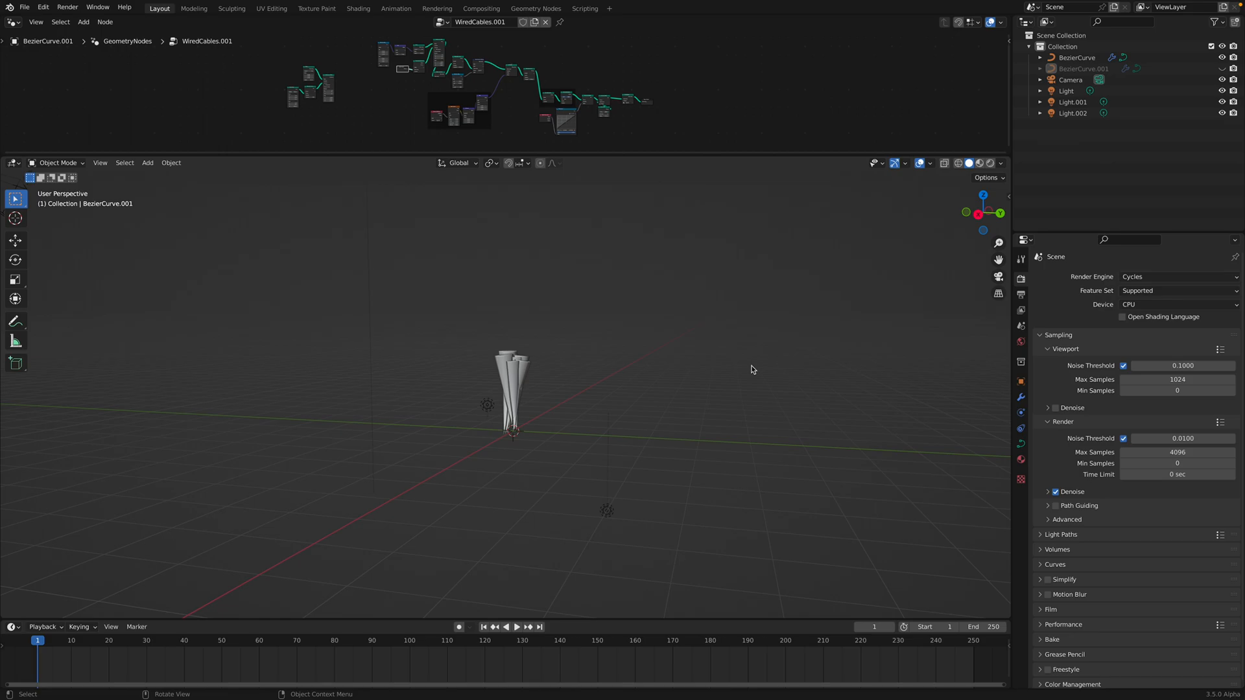
# Play the growth simulation so the curve bundle tangles into tubes, then pause it
pyautogui.click(515, 626)
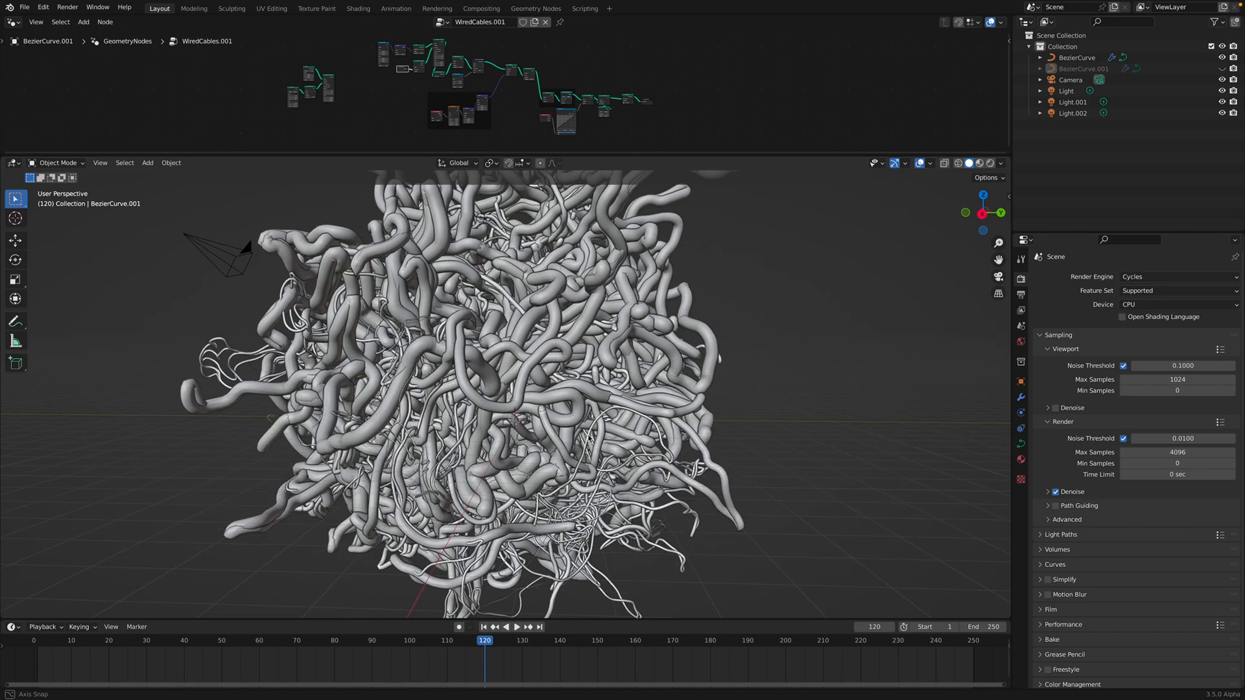
pyautogui.scroll(3)
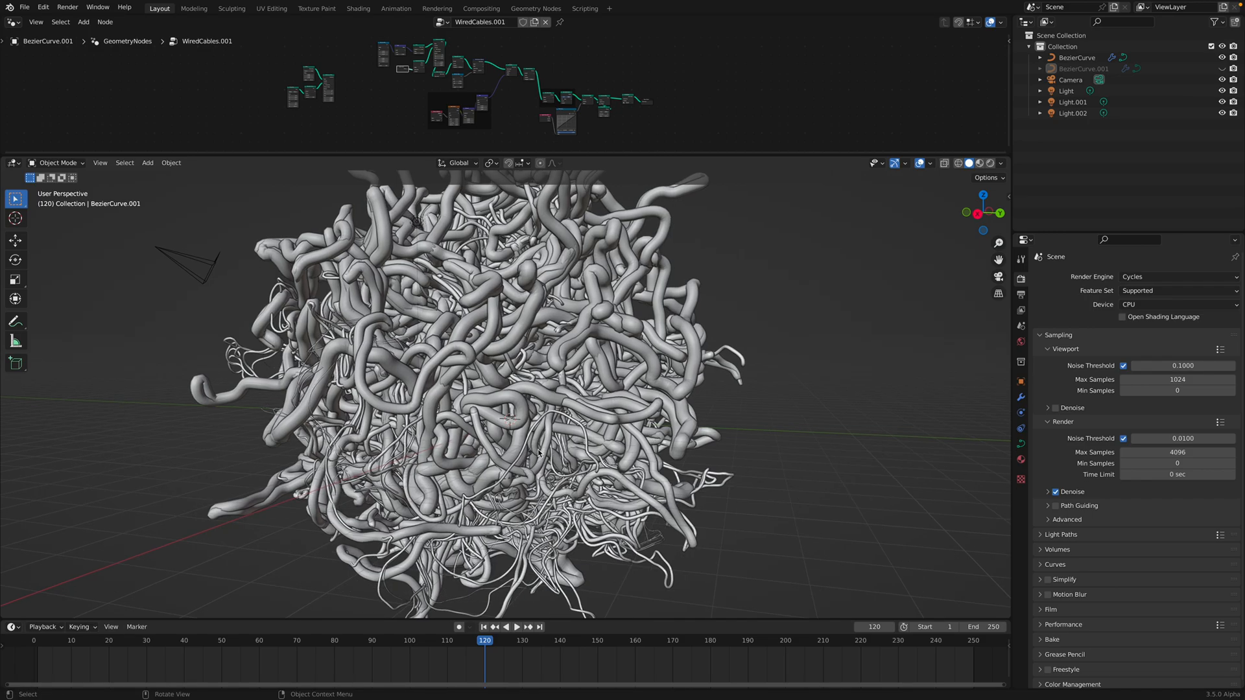
pyautogui.click(517, 627)
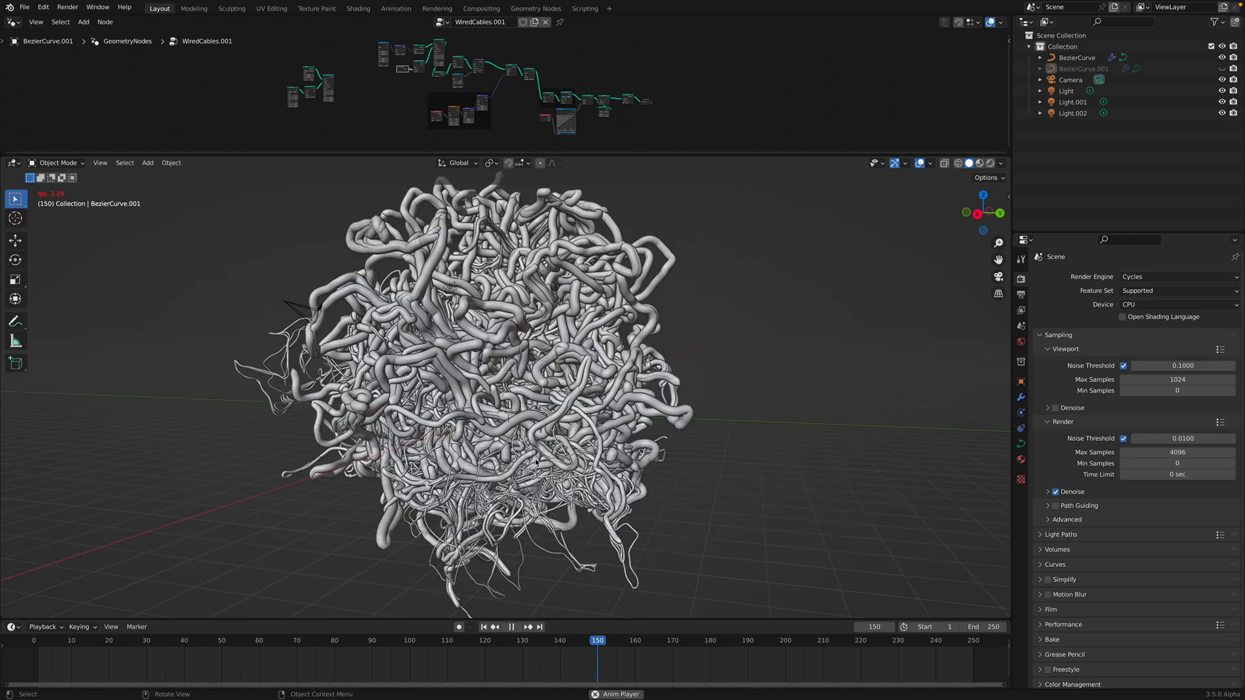
pyautogui.click(511, 627)
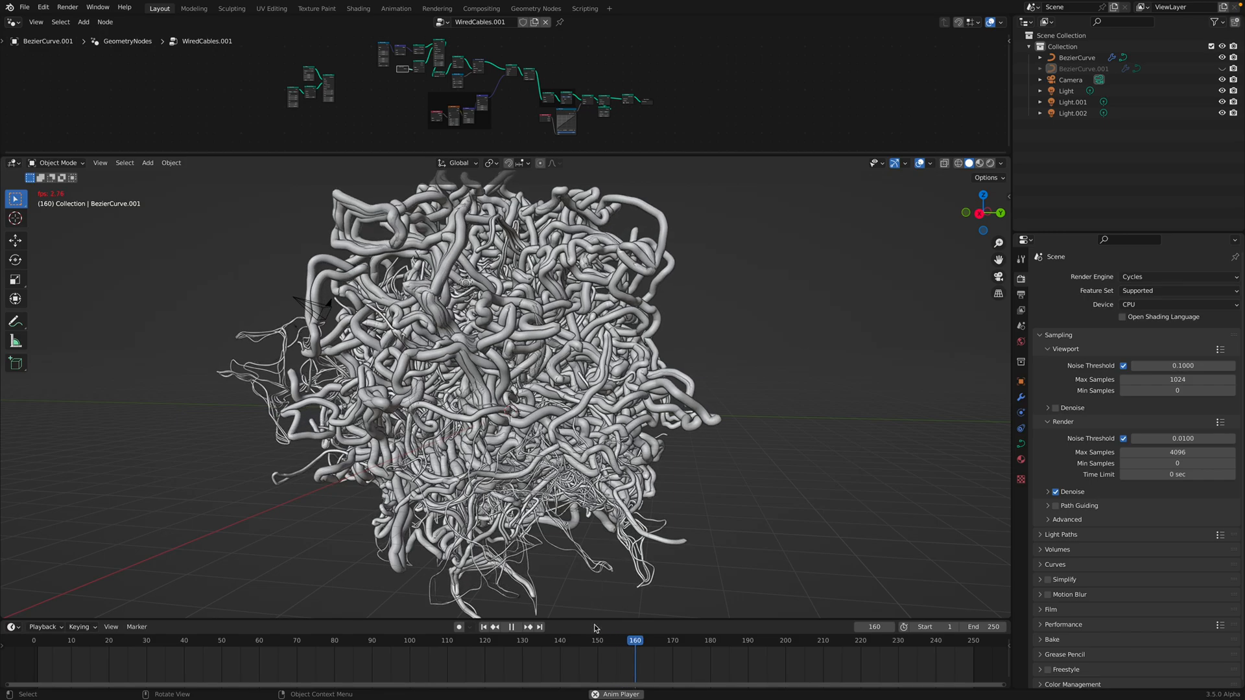
pyautogui.click(511, 627)
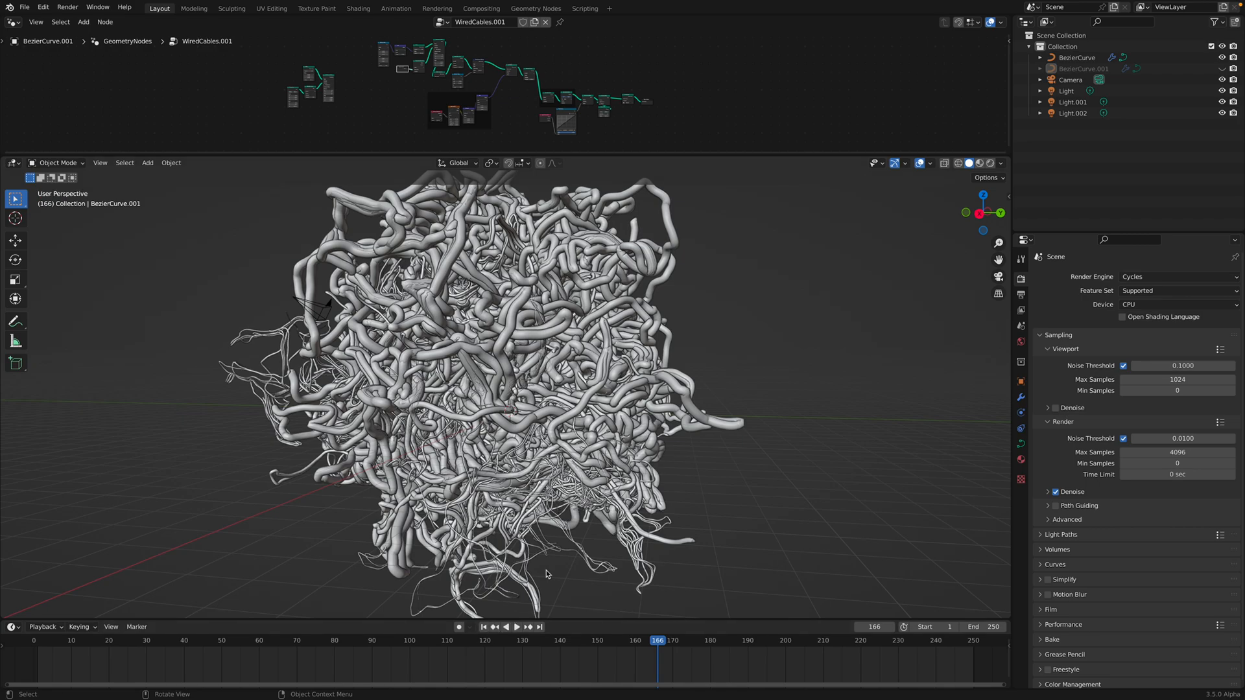
# Rewind to frame 1 and replay the growth from the start, stopping partway
pyautogui.click(482, 628)
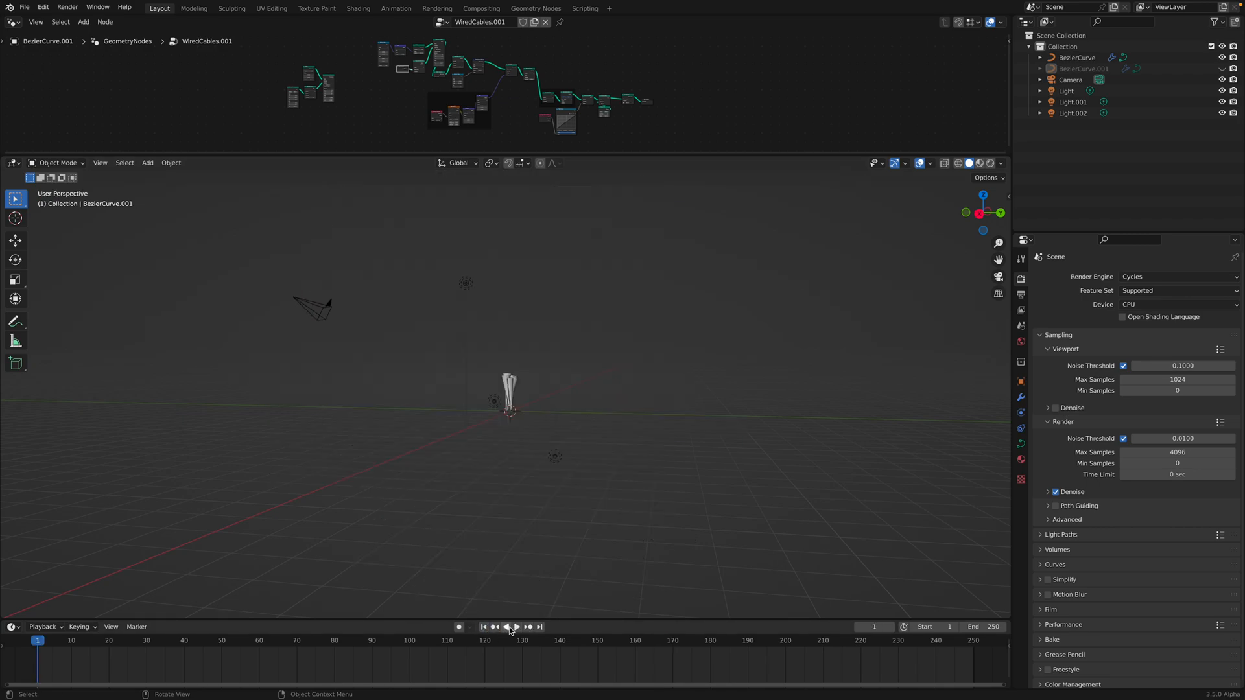
pyautogui.click(515, 628)
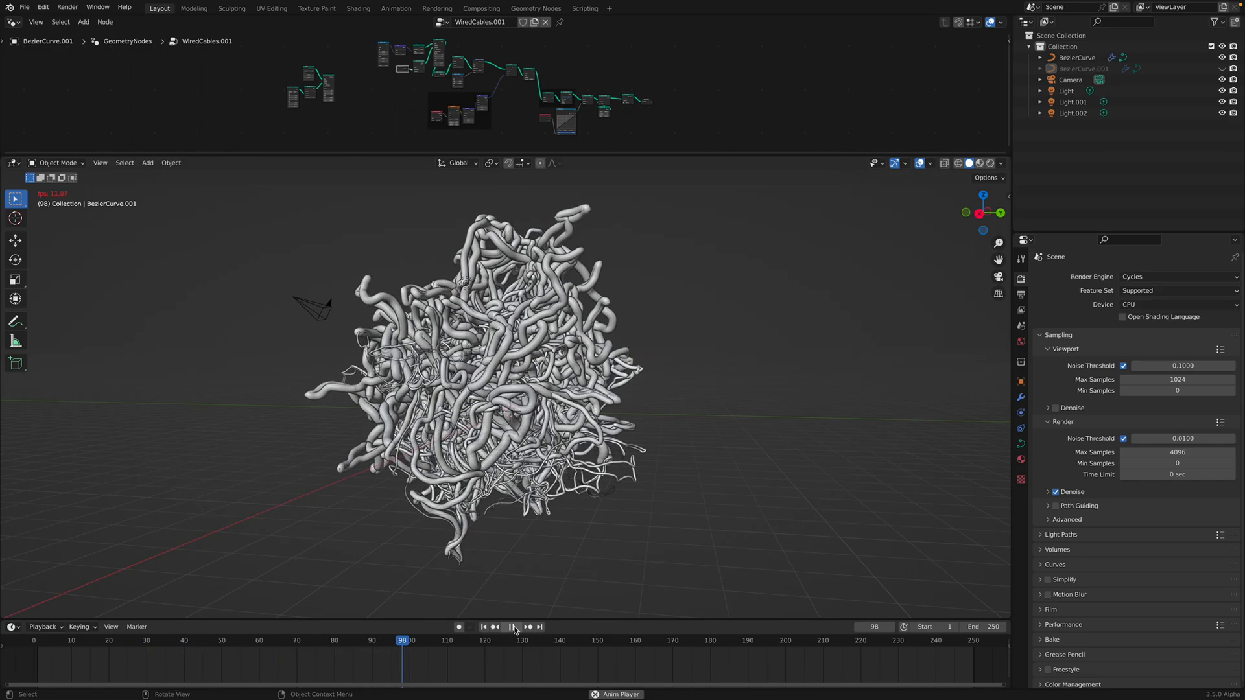
pyautogui.click(512, 628)
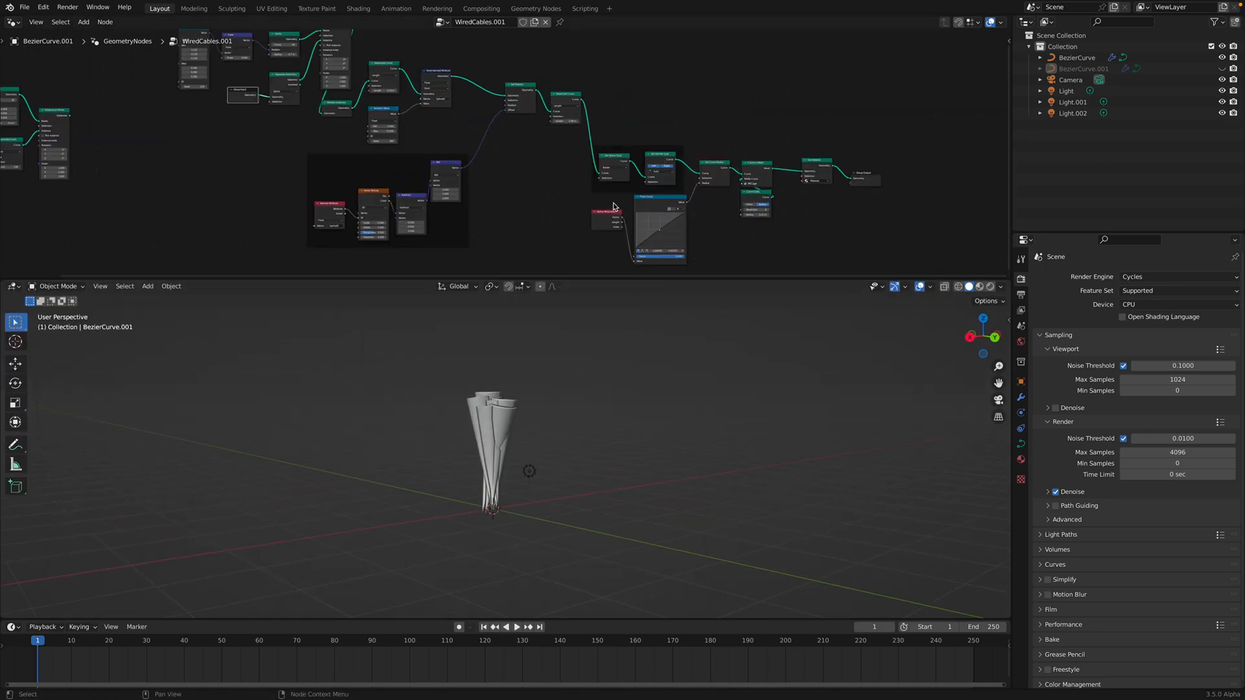
# Play the simulation, pause at frame 46 with separate curved bundles, and return to Object Mode
pyautogui.click(516, 626)
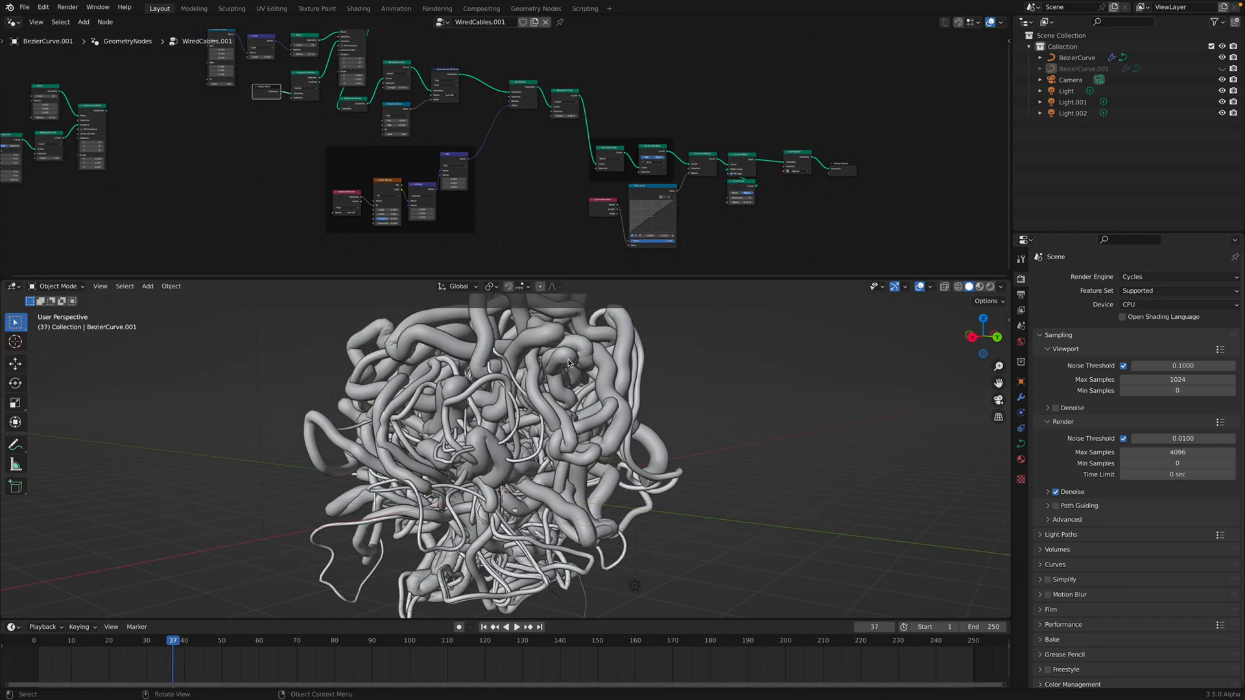
pyautogui.click(517, 627)
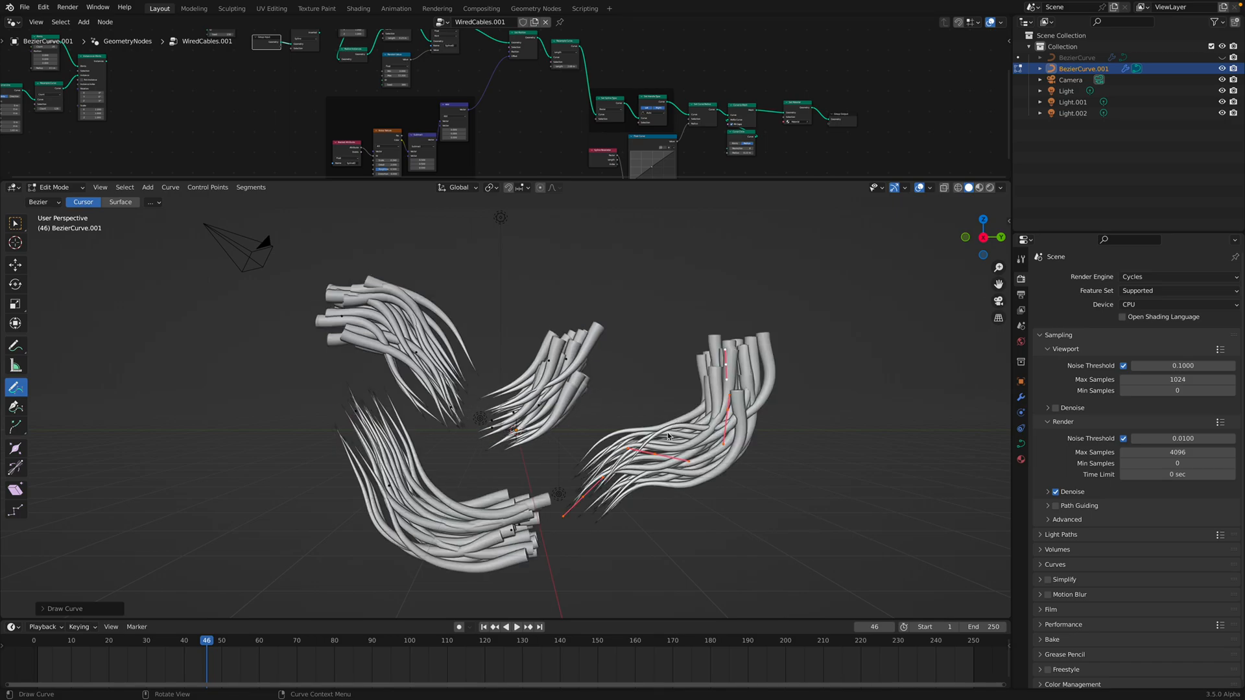
pyautogui.press('Tab')
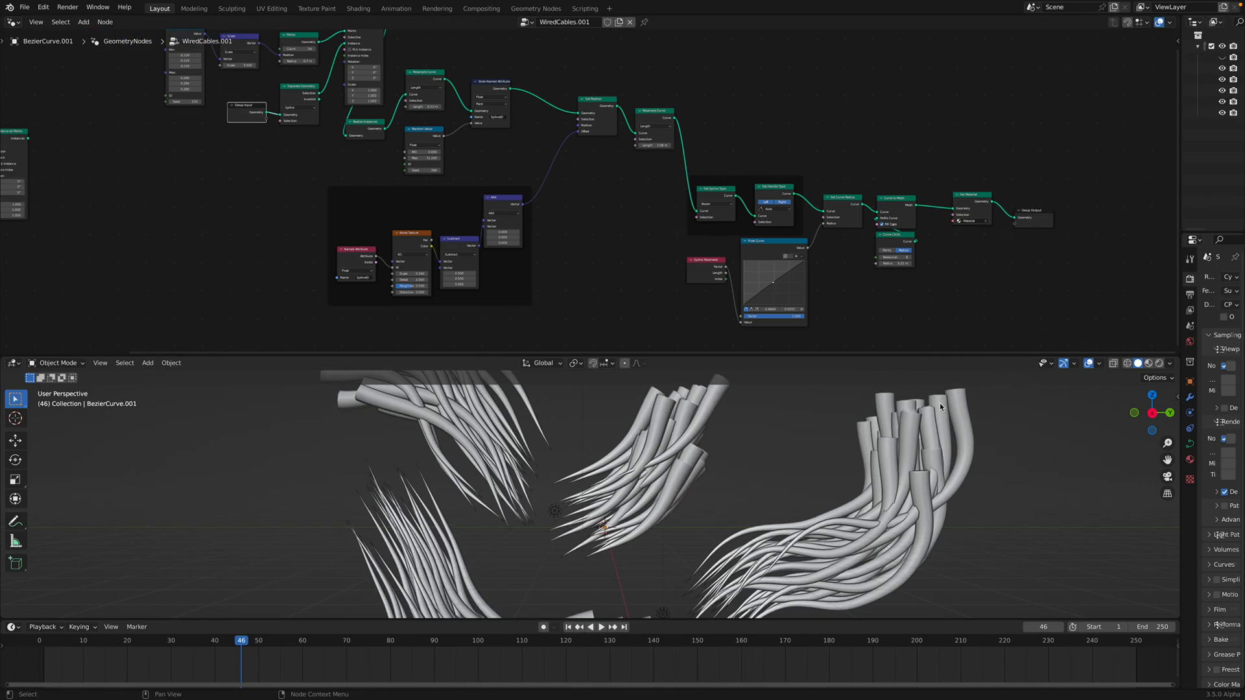
# Retune the scatter scale and set the Points node to 30 points with 0.66 m radius
pyautogui.click(675, 468)
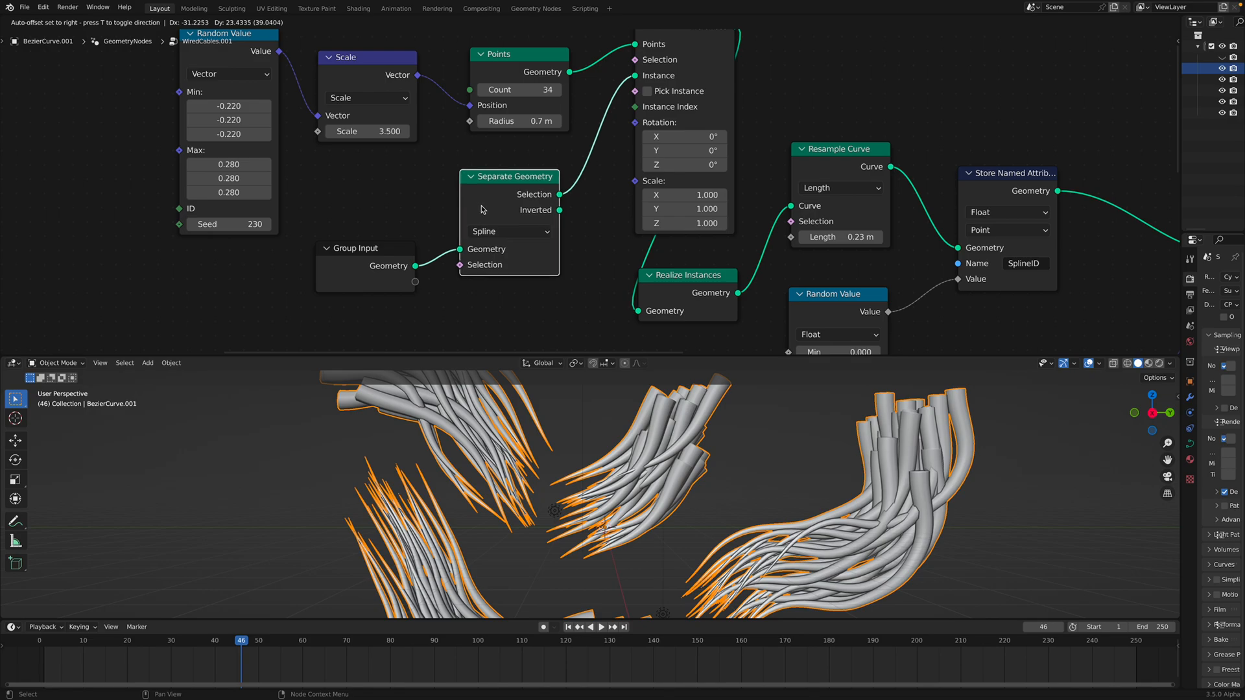
pyautogui.moveTo(595, 493); pyautogui.dragTo(583, 465)
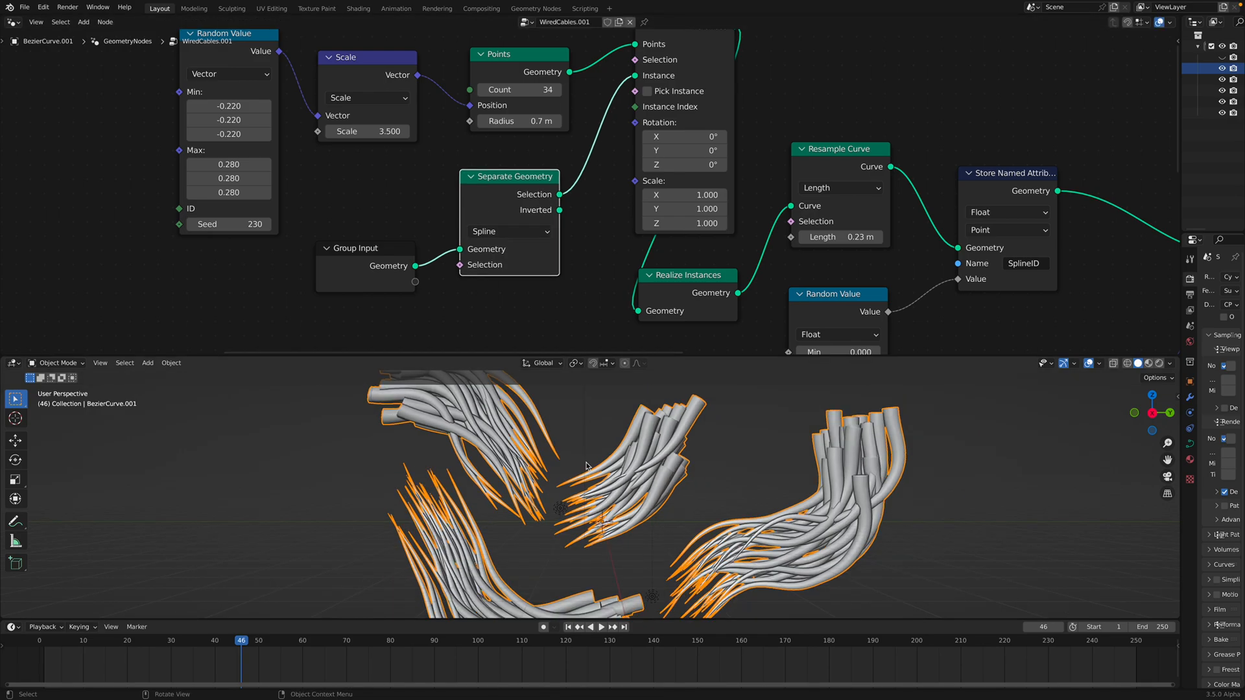
pyautogui.moveTo(685, 429)
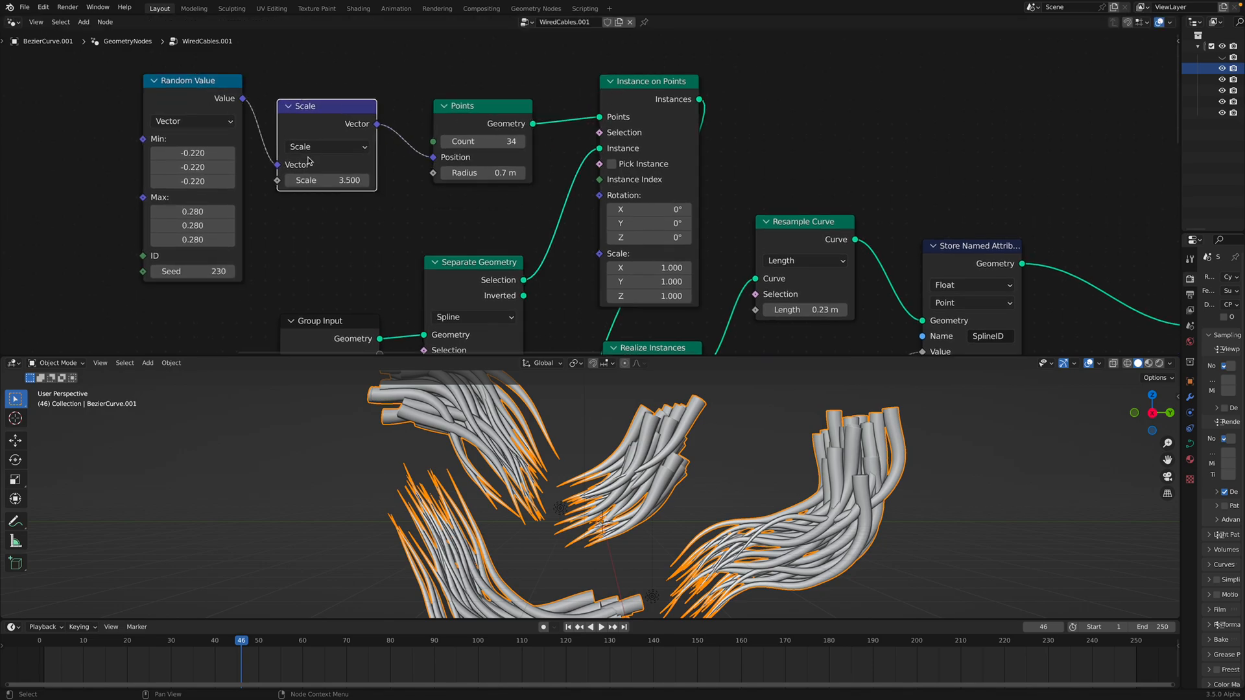
pyautogui.moveTo(326, 181); pyautogui.dragTo(373, 180)
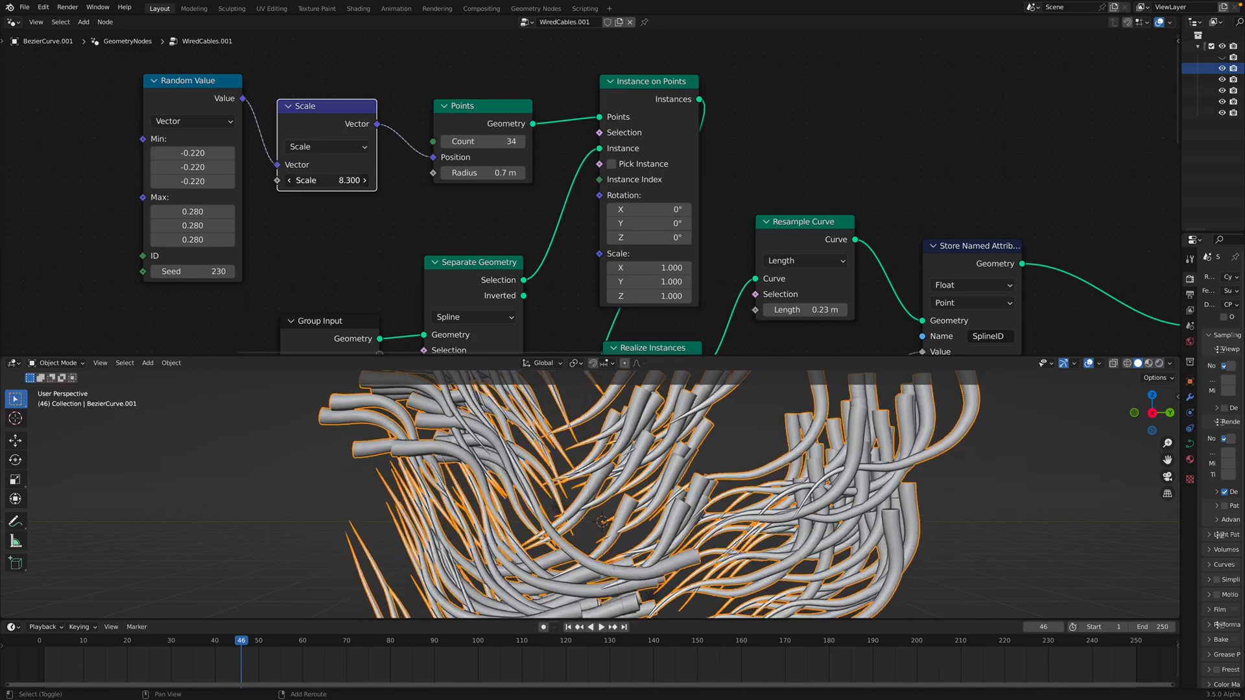
pyautogui.moveTo(349, 180); pyautogui.dragTo(333, 180)
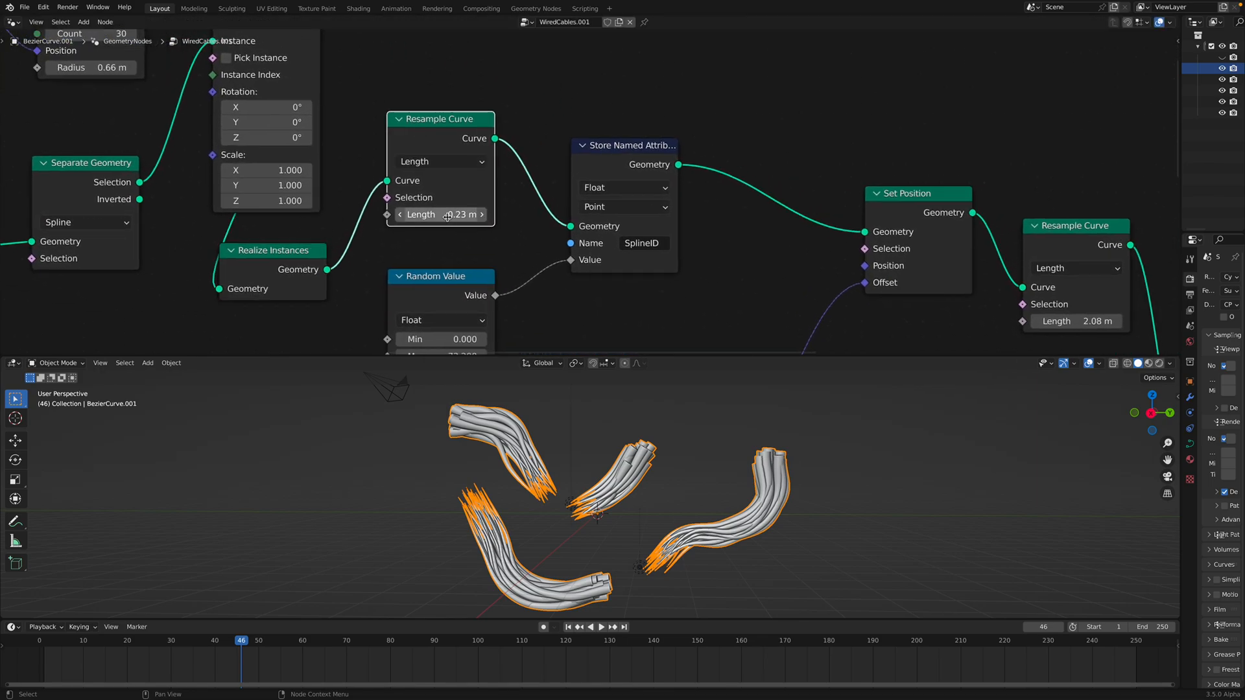
# Set the first Resample Curve length to 0.25 m and the second to 0.962 m
pyautogui.moveTo(441, 214); pyautogui.dragTo(464, 214)
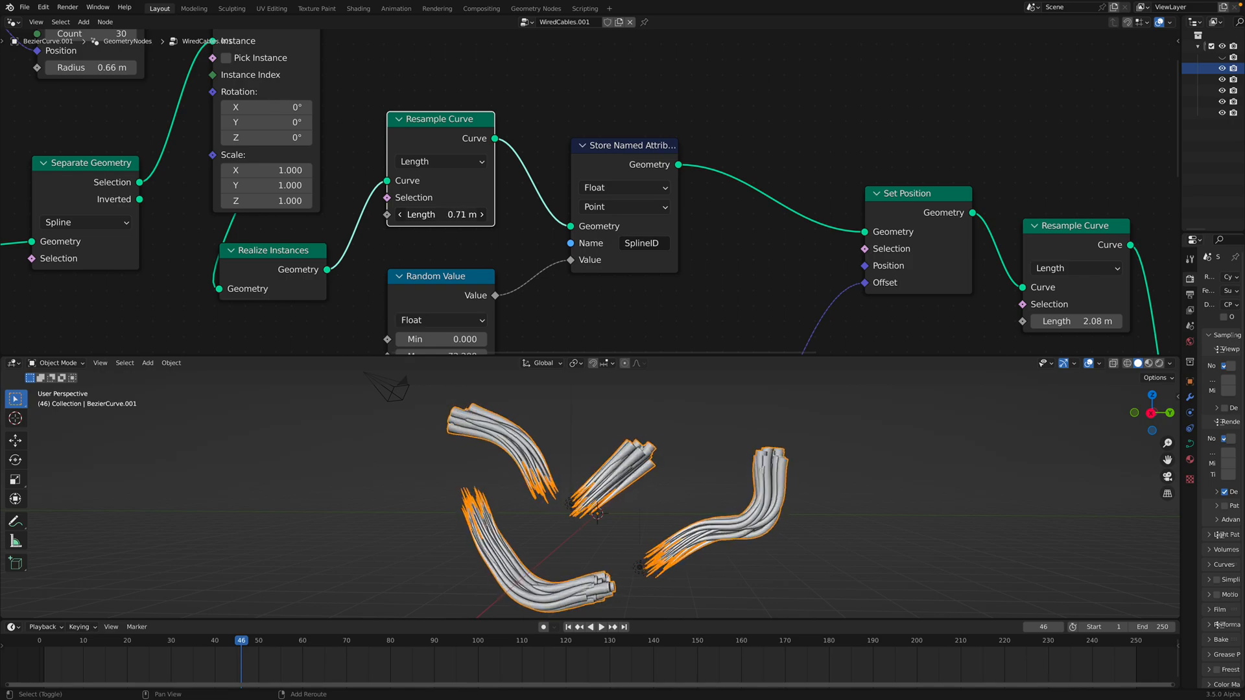
pyautogui.click(439, 214)
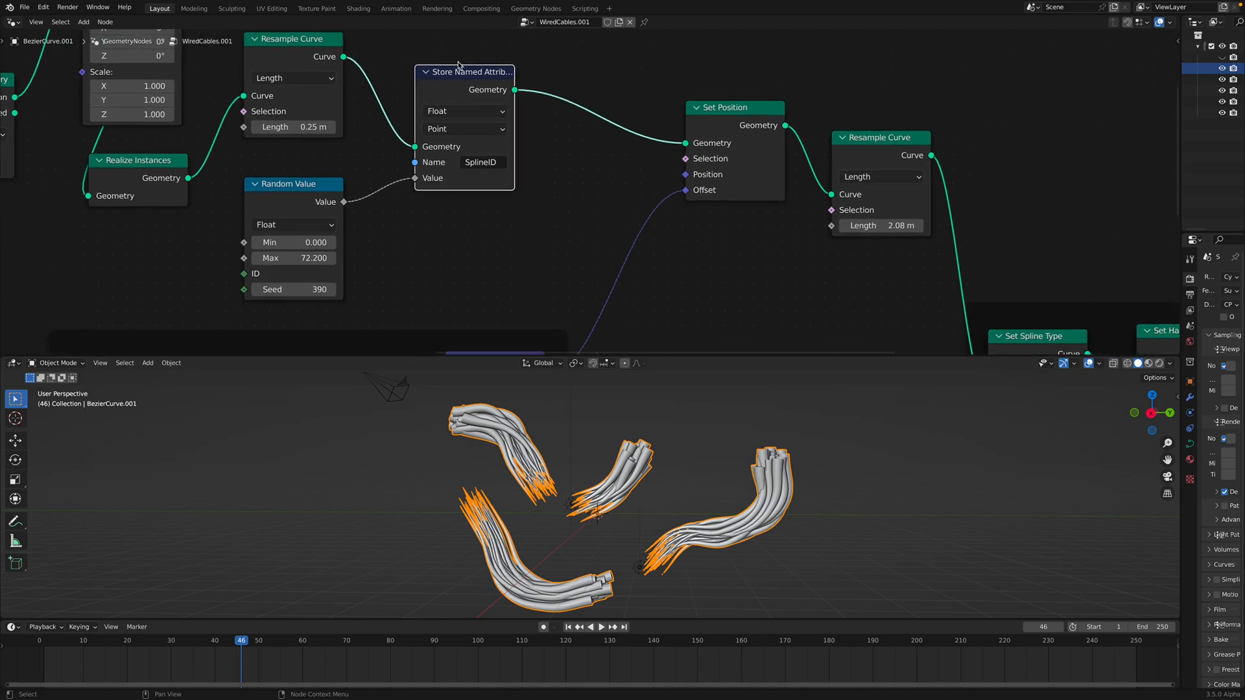
pyautogui.moveTo(299, 289)
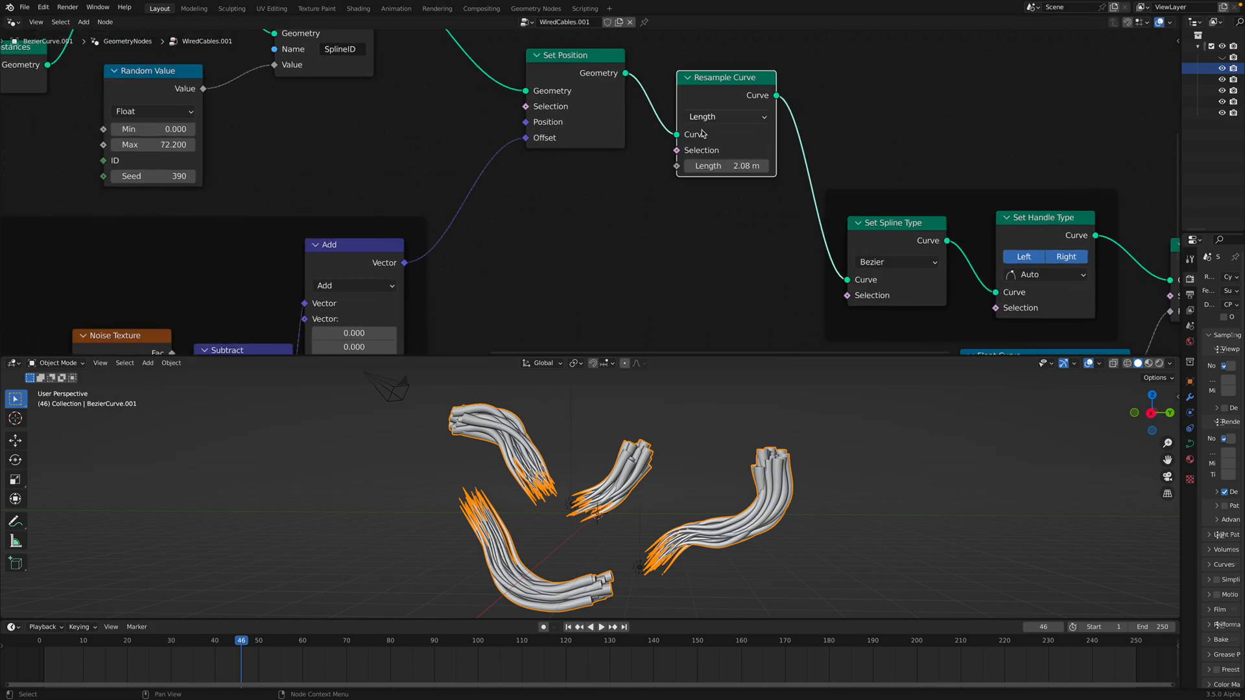
pyautogui.moveTo(723, 165); pyautogui.dragTo(699, 164)
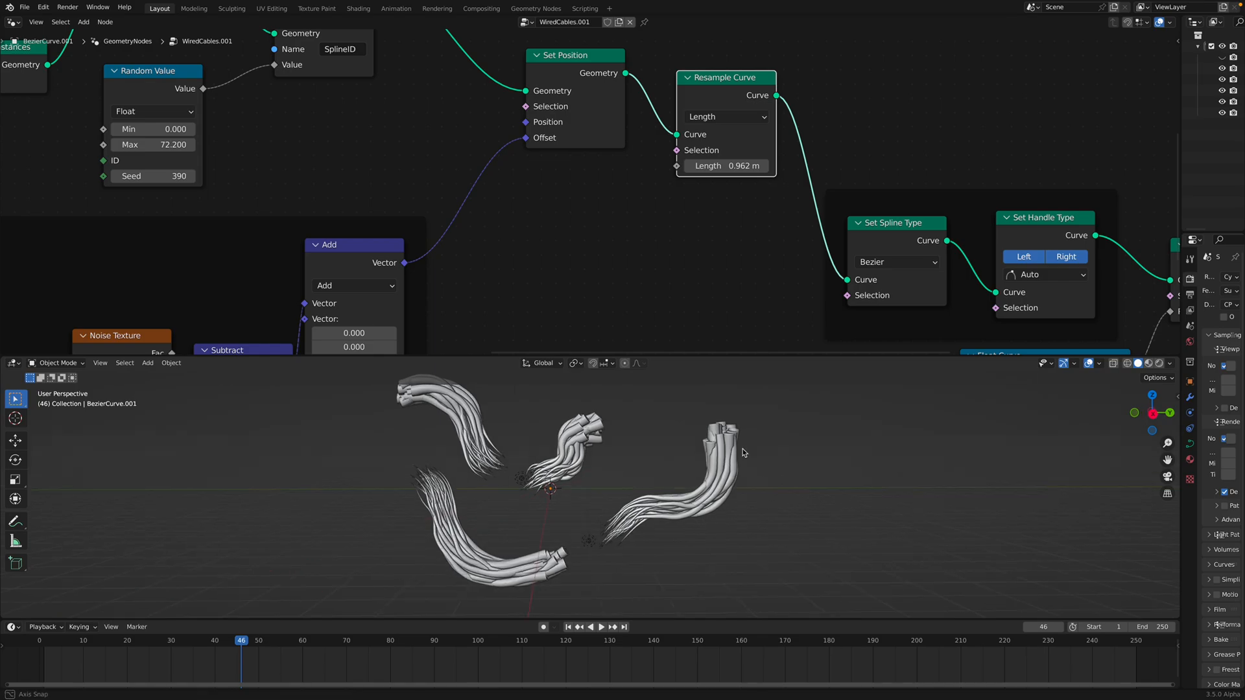
pyautogui.moveTo(741, 452); pyautogui.dragTo(725, 425)
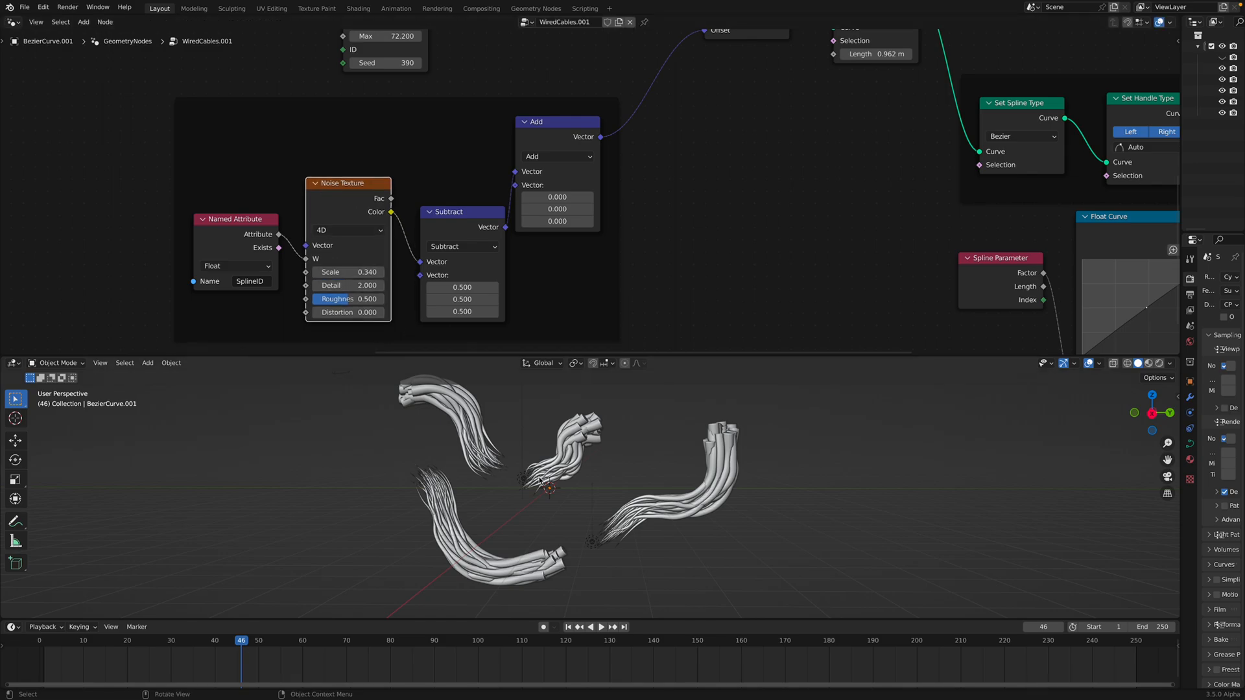
pyautogui.moveTo(347, 183); pyautogui.dragTo(345, 178)
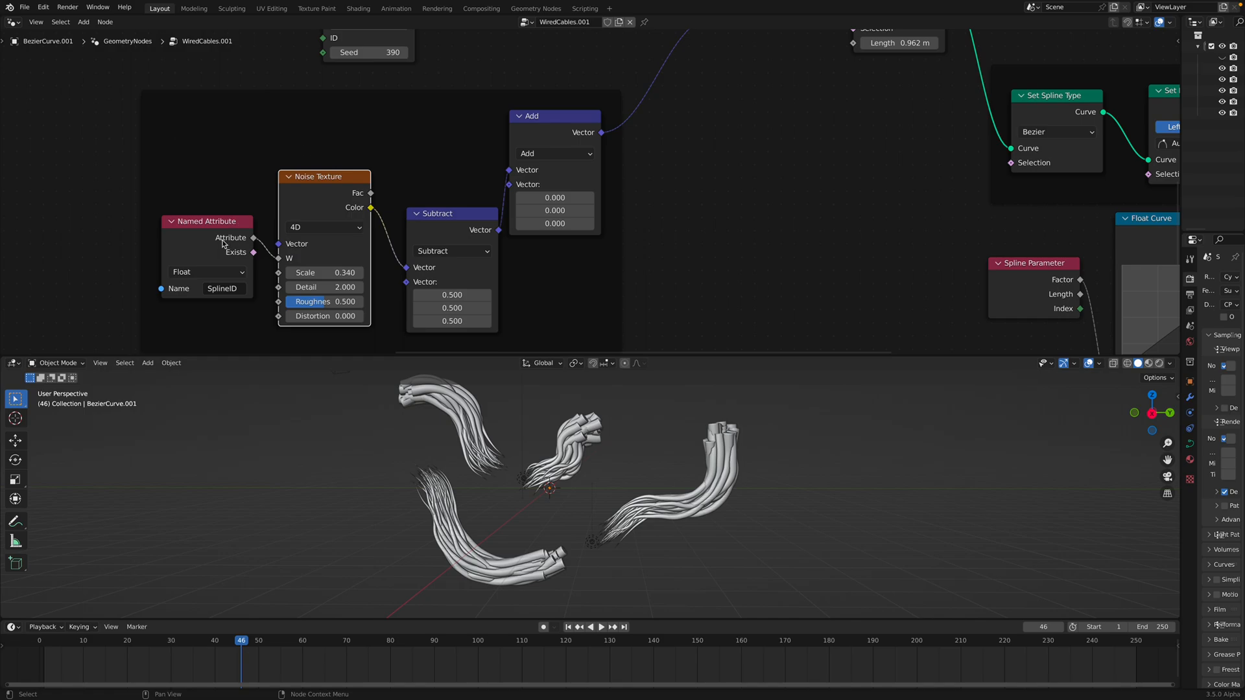
pyautogui.moveTo(300, 221)
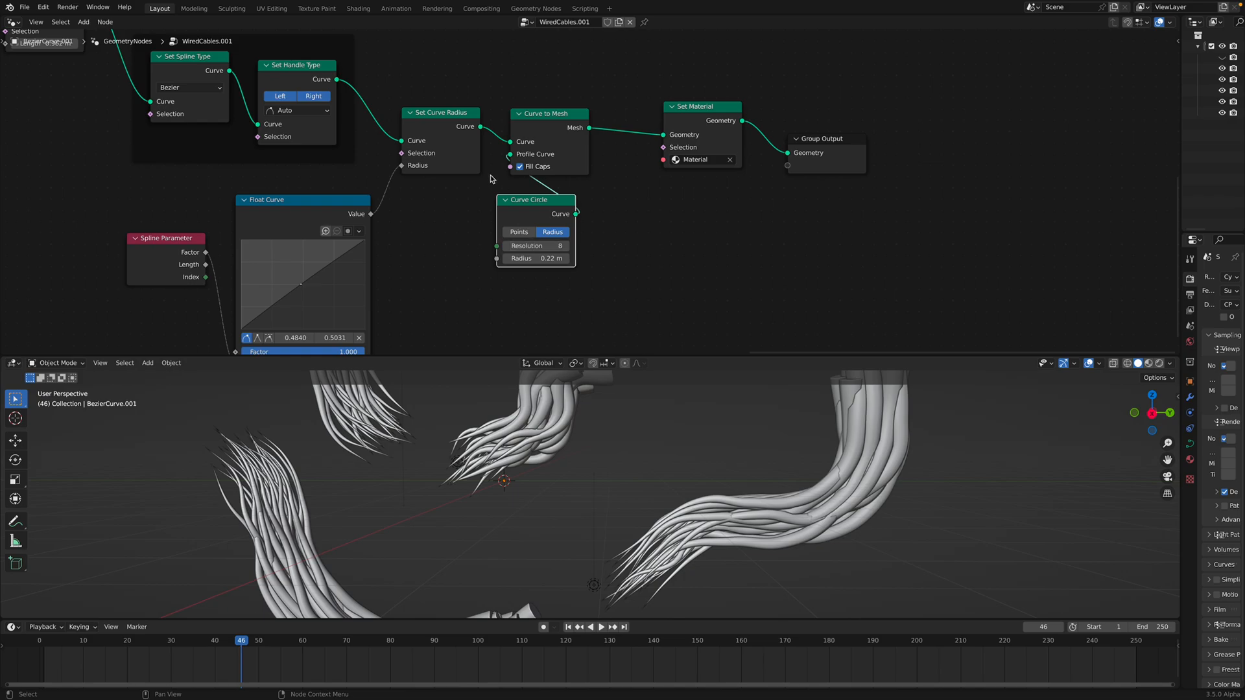
# Draw freehand curve strokes on BezierCurve.001 that become tapered tubes
pyautogui.moveTo(440, 112); pyautogui.dragTo(443, 109)
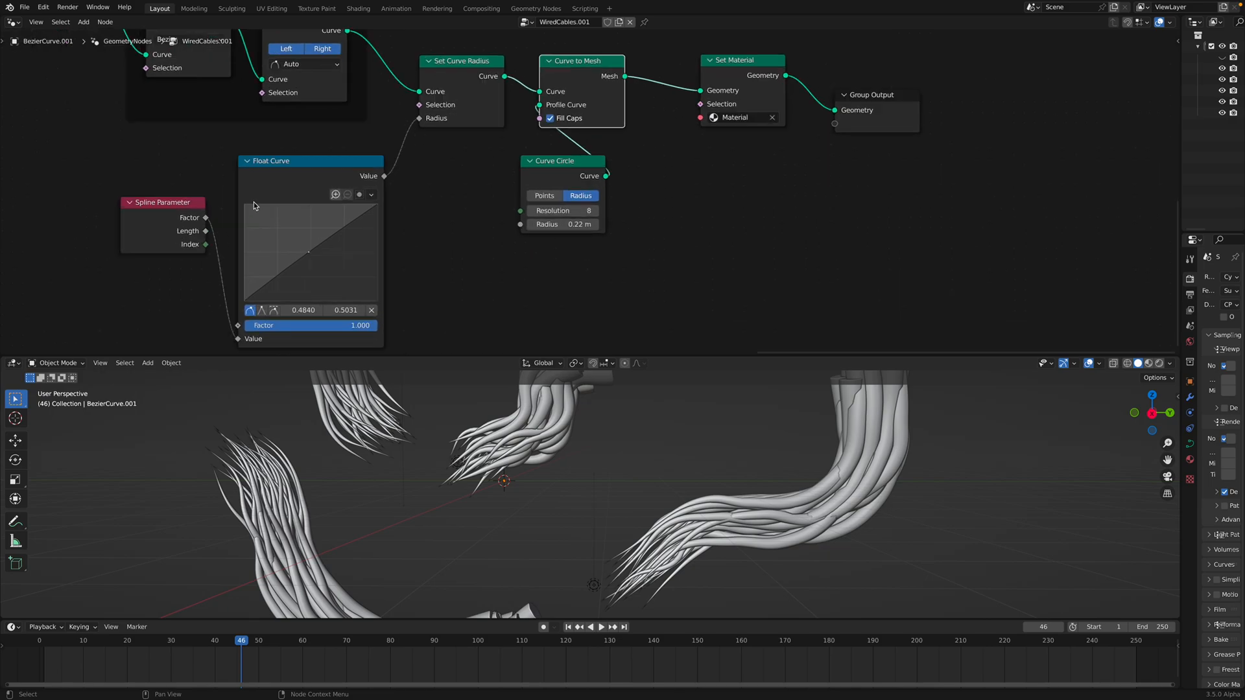
pyautogui.moveTo(298, 258); pyautogui.dragTo(308, 257)
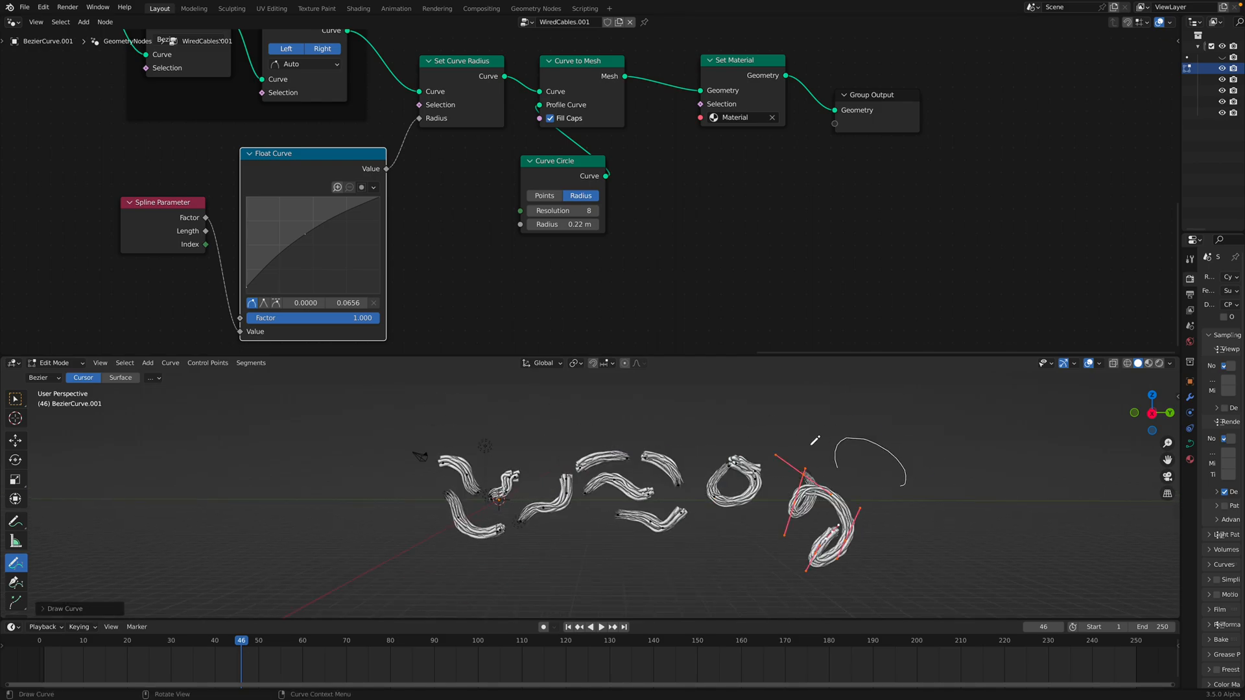
# Leave Edit Mode on the drawn curve to return to the main WiredCables object
pyautogui.press('Tab')
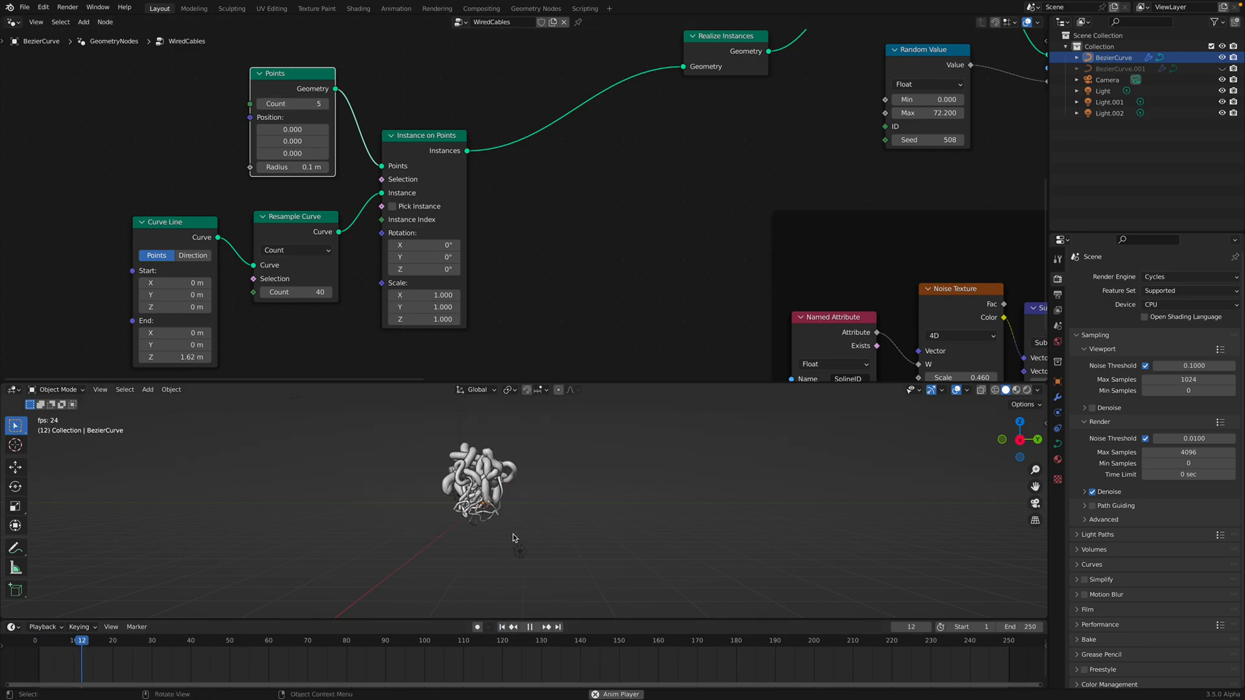
# Stop playback, lower the line's Resample Curve count to 5, and replay the growth
pyautogui.click(529, 626)
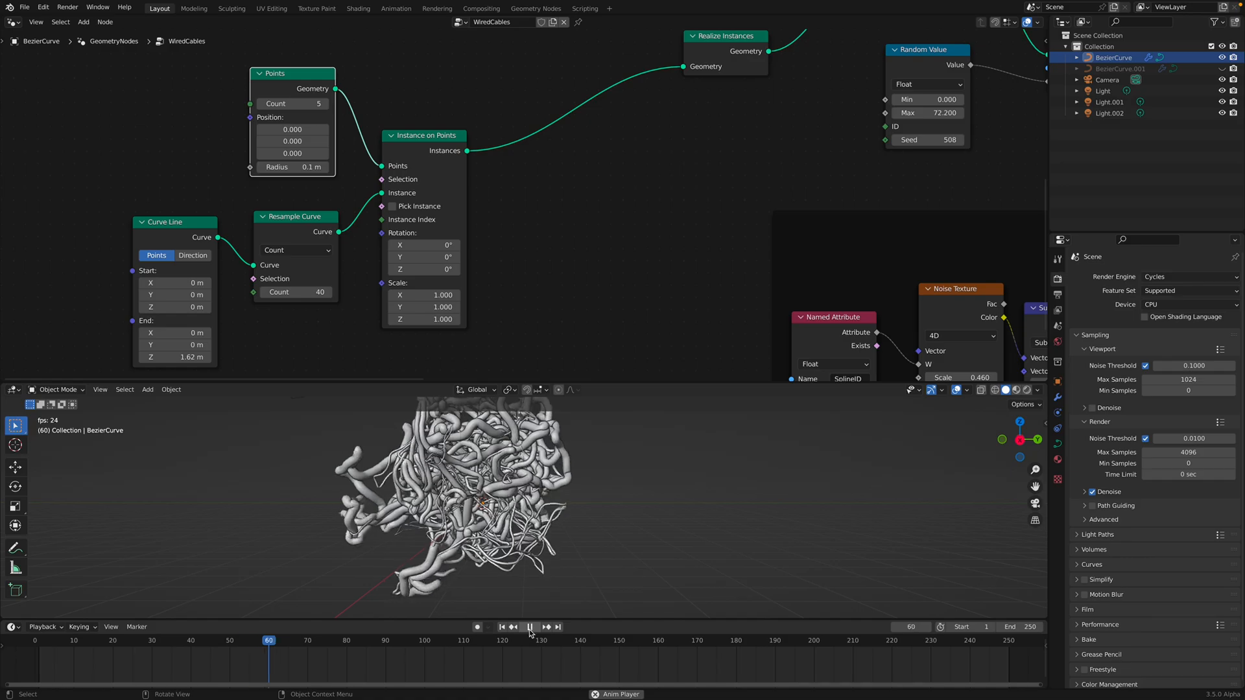
pyautogui.click(529, 627)
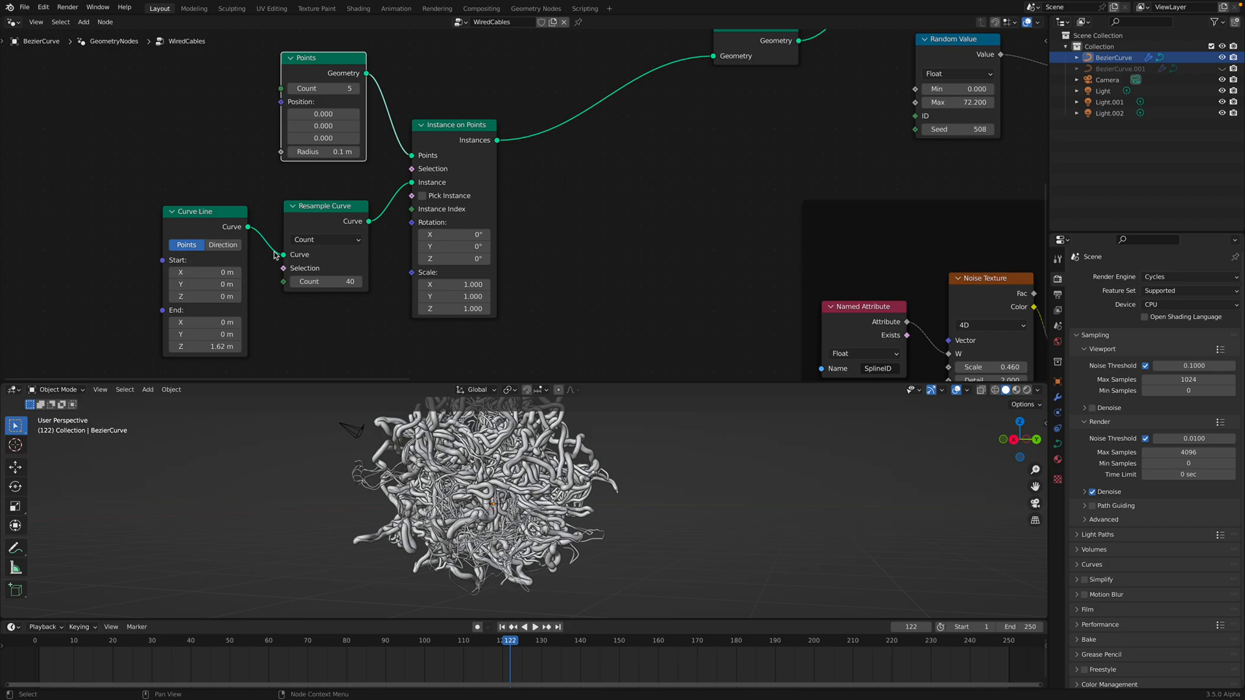
pyautogui.moveTo(344, 245)
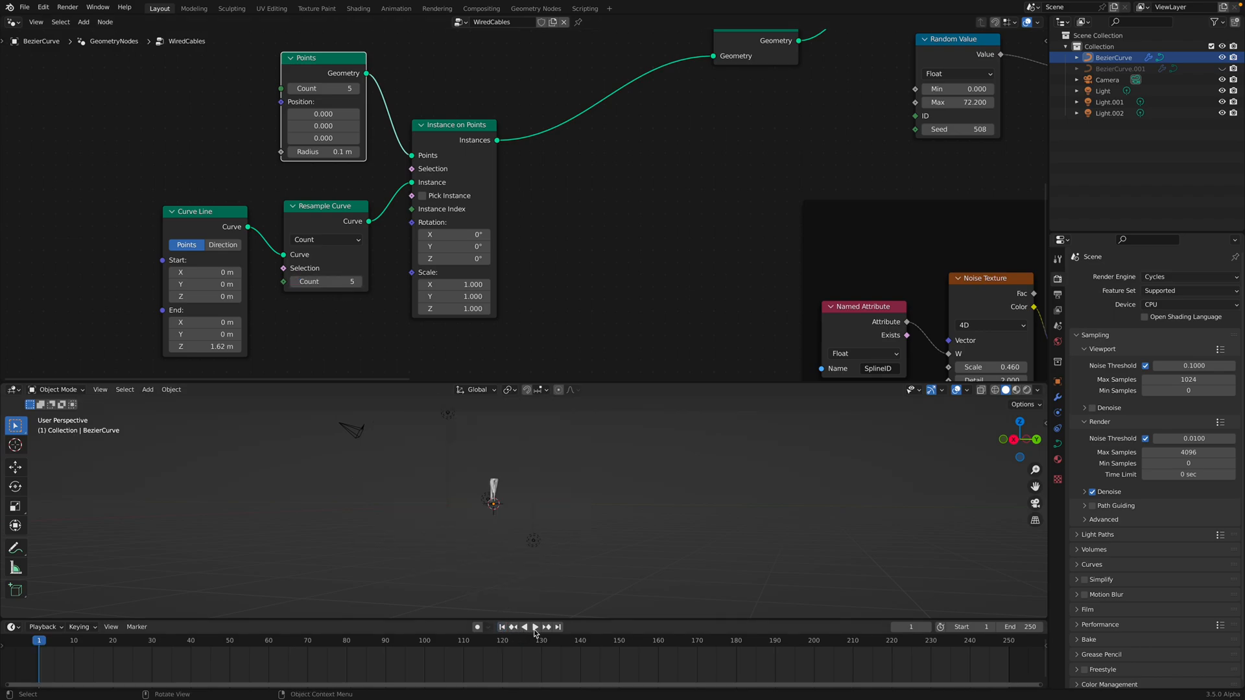
pyautogui.click(536, 627)
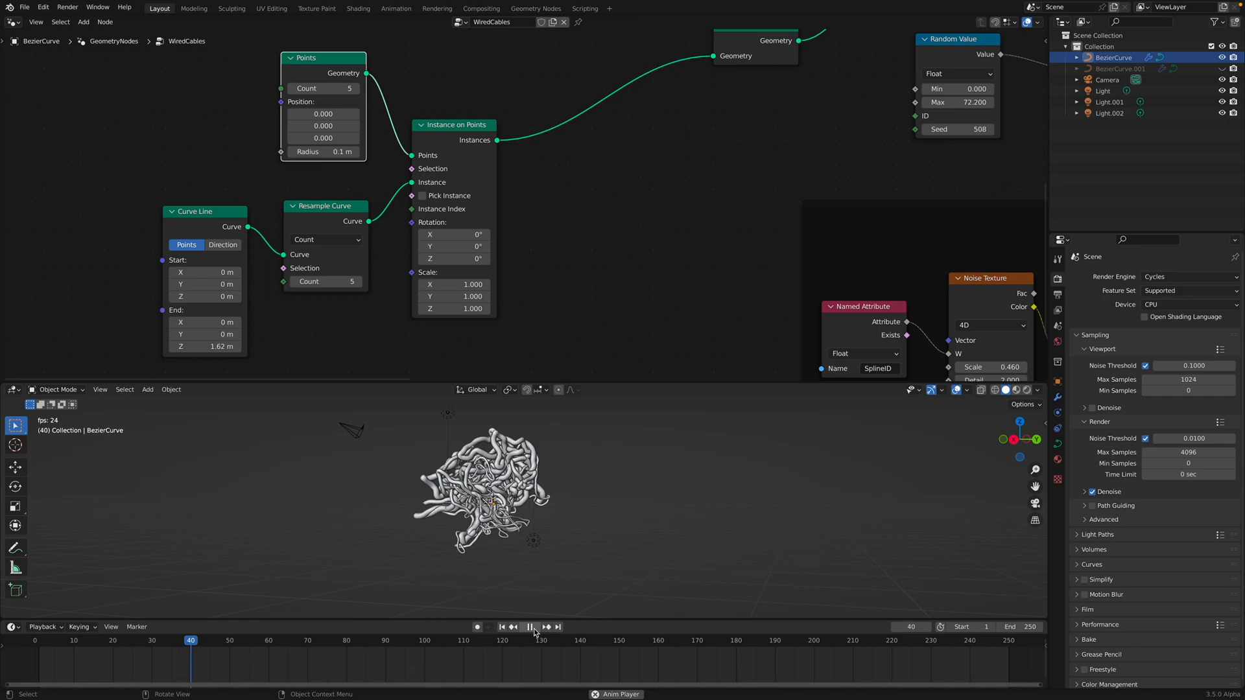
pyautogui.click(530, 627)
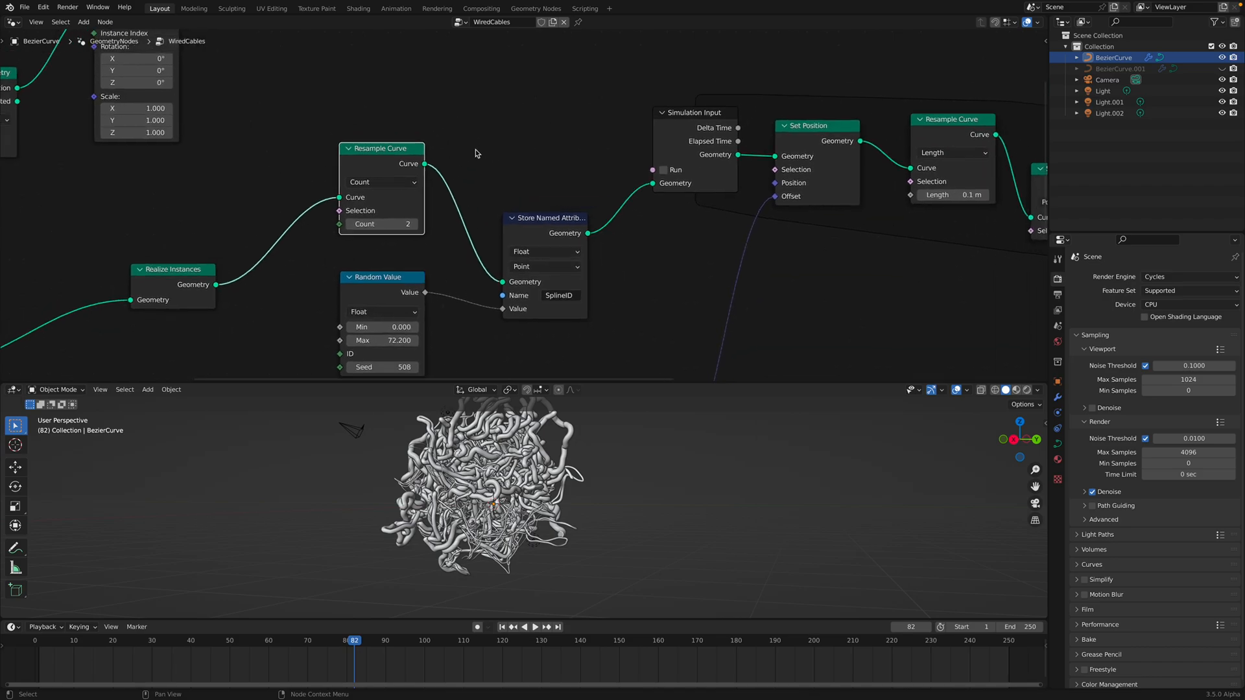
pyautogui.moveTo(464, 133)
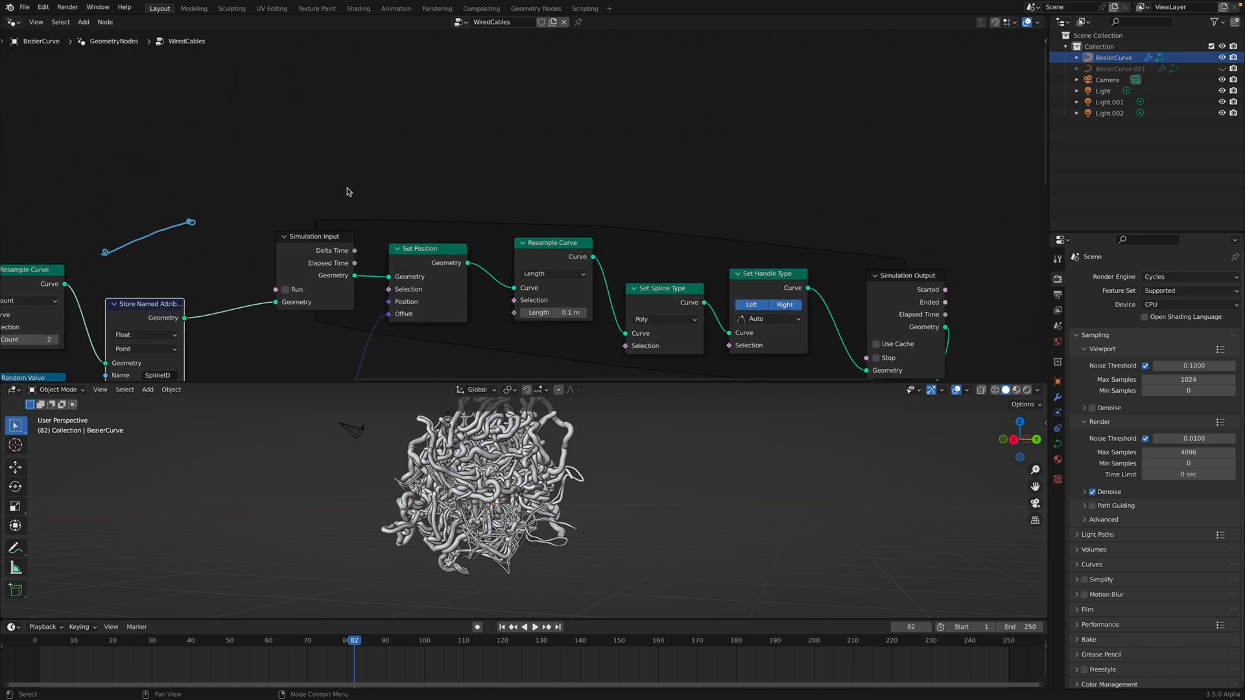
pyautogui.moveTo(386, 169)
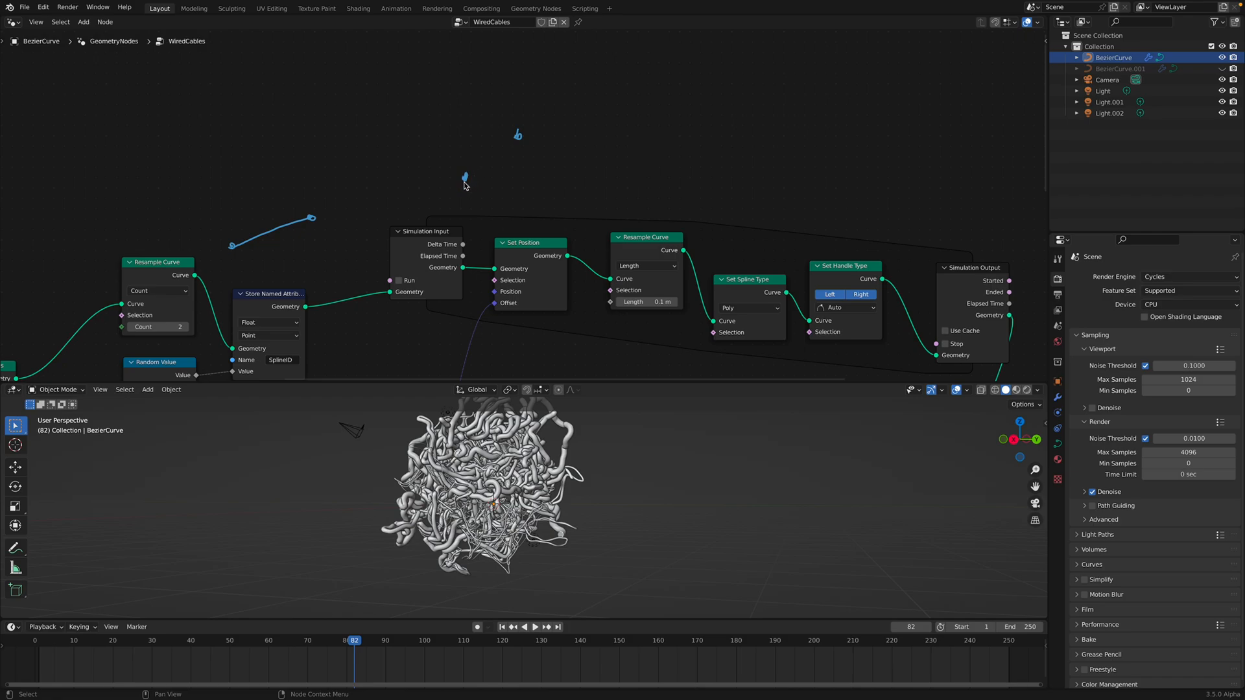
pyautogui.moveTo(521, 139)
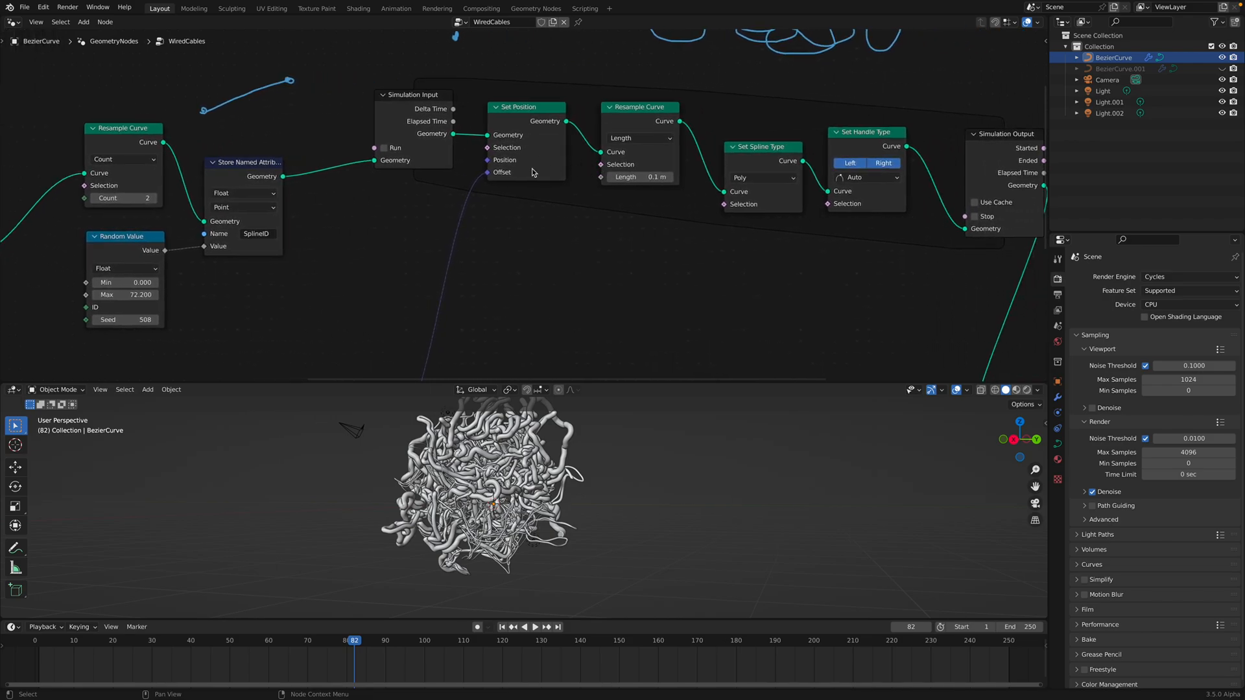
pyautogui.moveTo(498, 153)
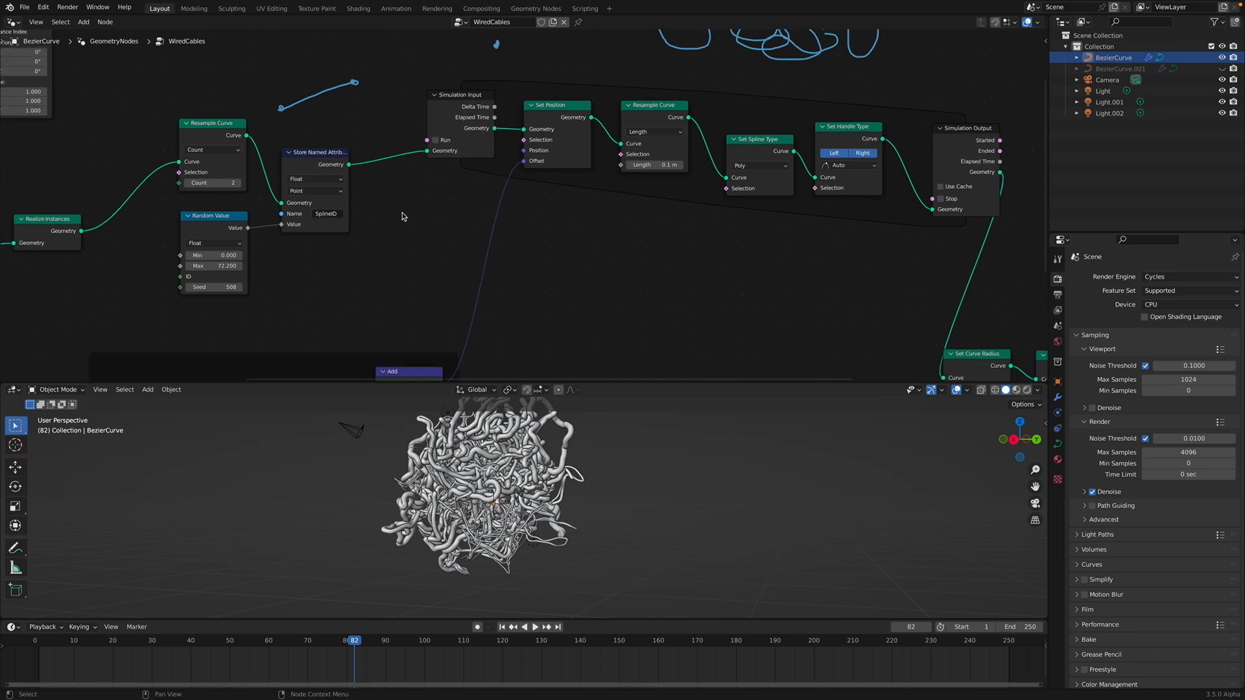
# Add an Endpoint Selection node with End Size 0 feeding the Set Position selection
pyautogui.write('end')
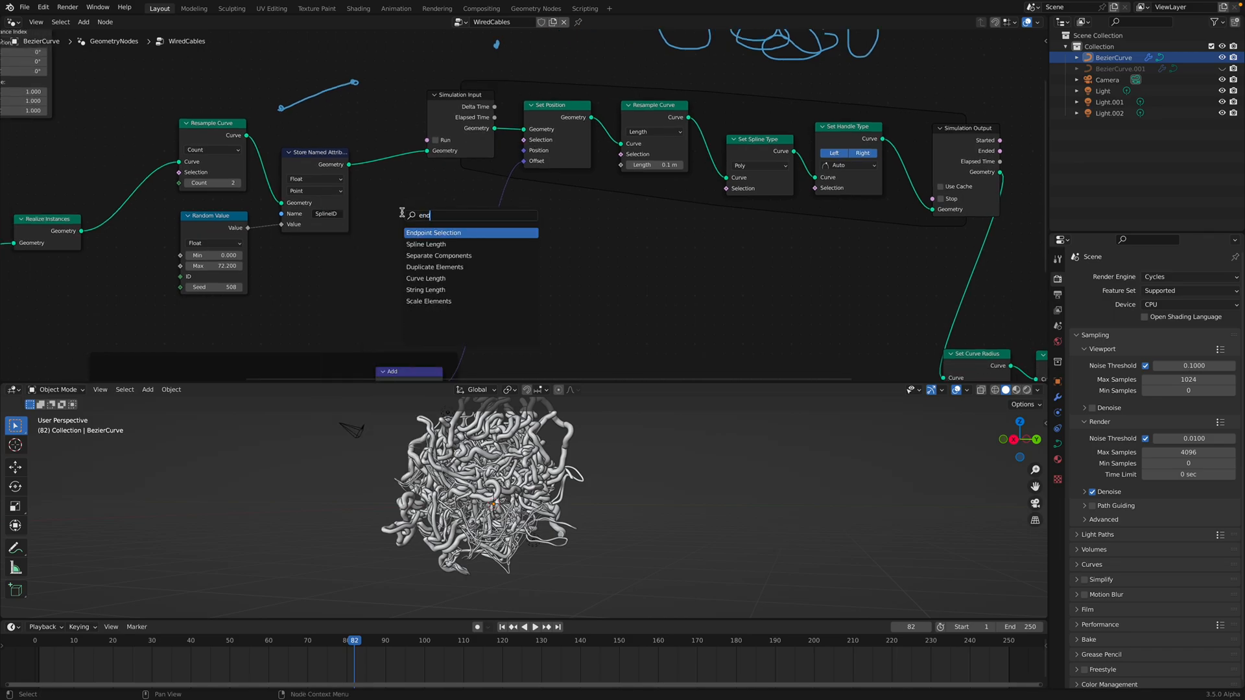
pyautogui.click(433, 232)
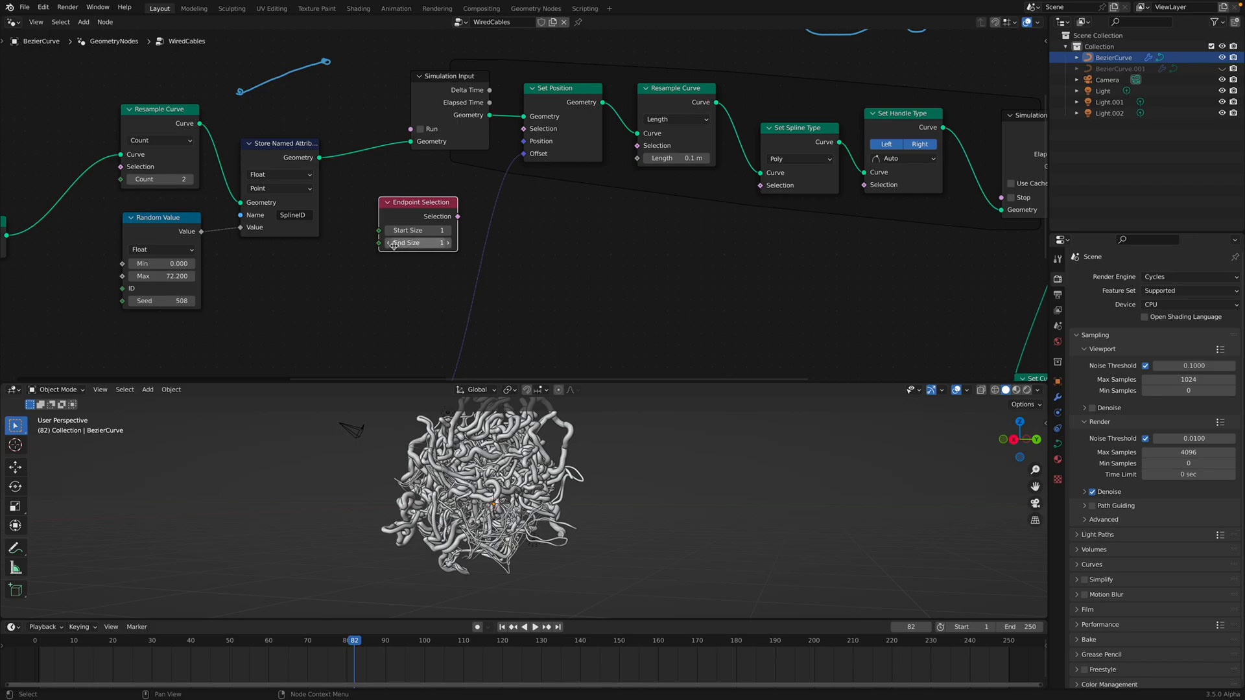
pyautogui.click(417, 242)
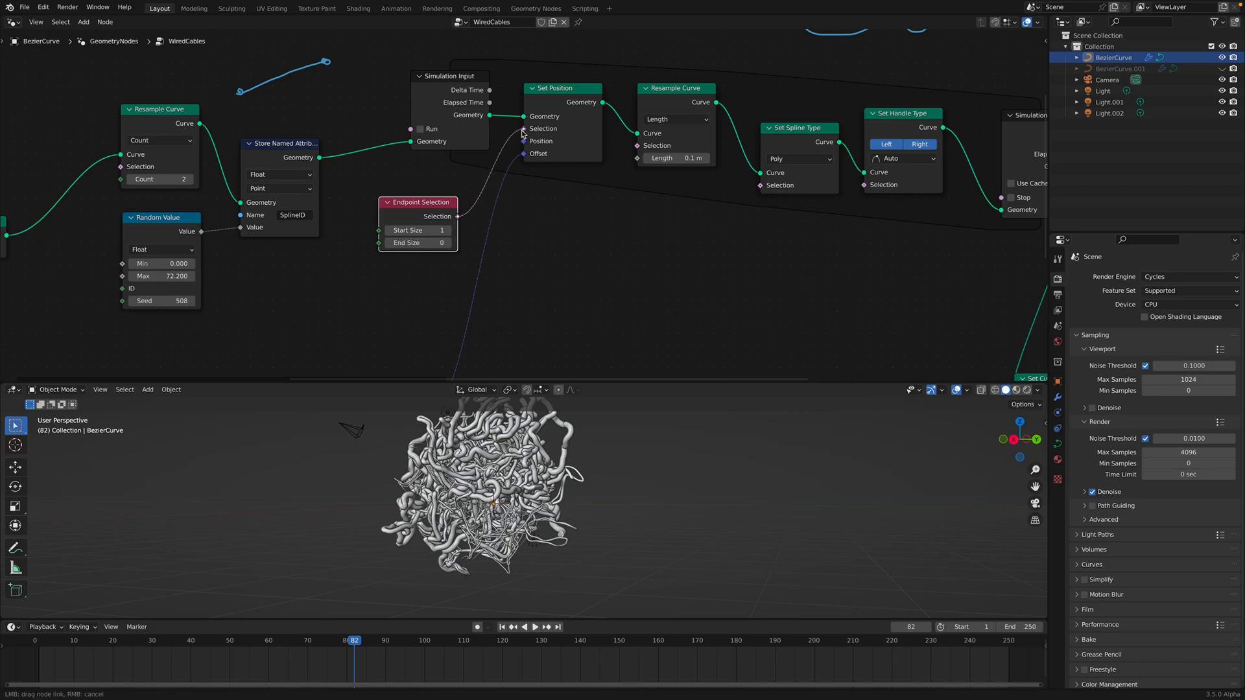
pyautogui.click(502, 627)
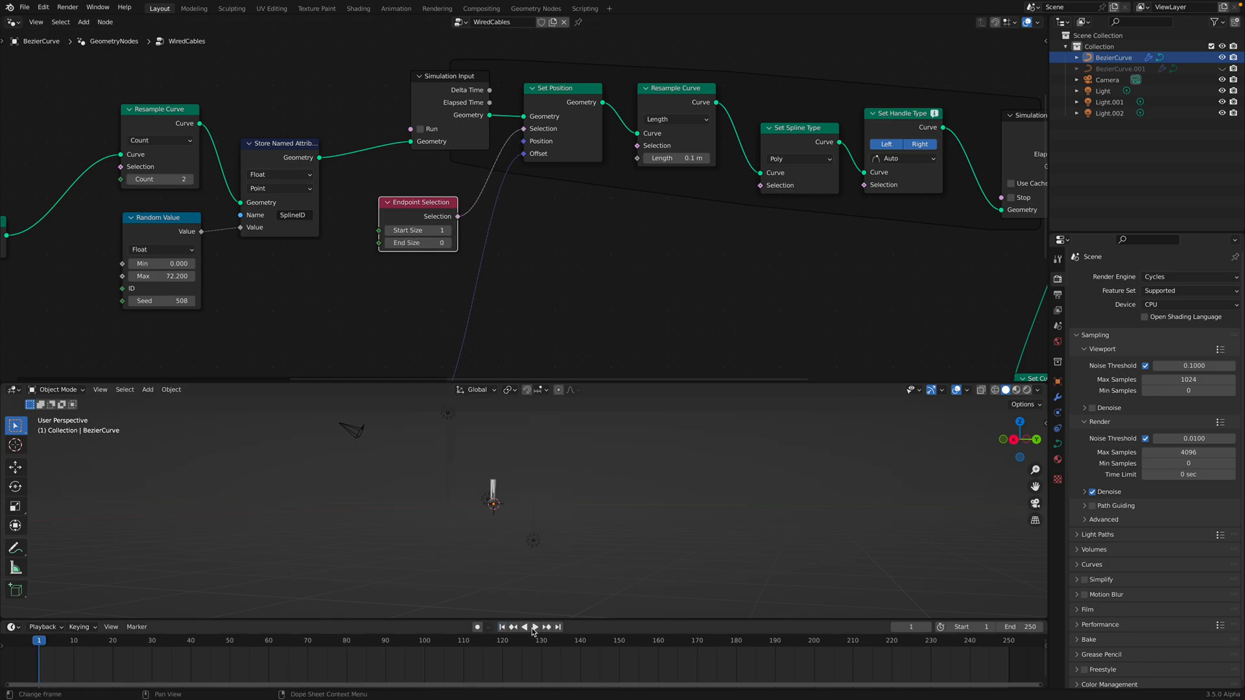
# Play the simulation so only the curve start points grow, then pause
pyautogui.click(533, 626)
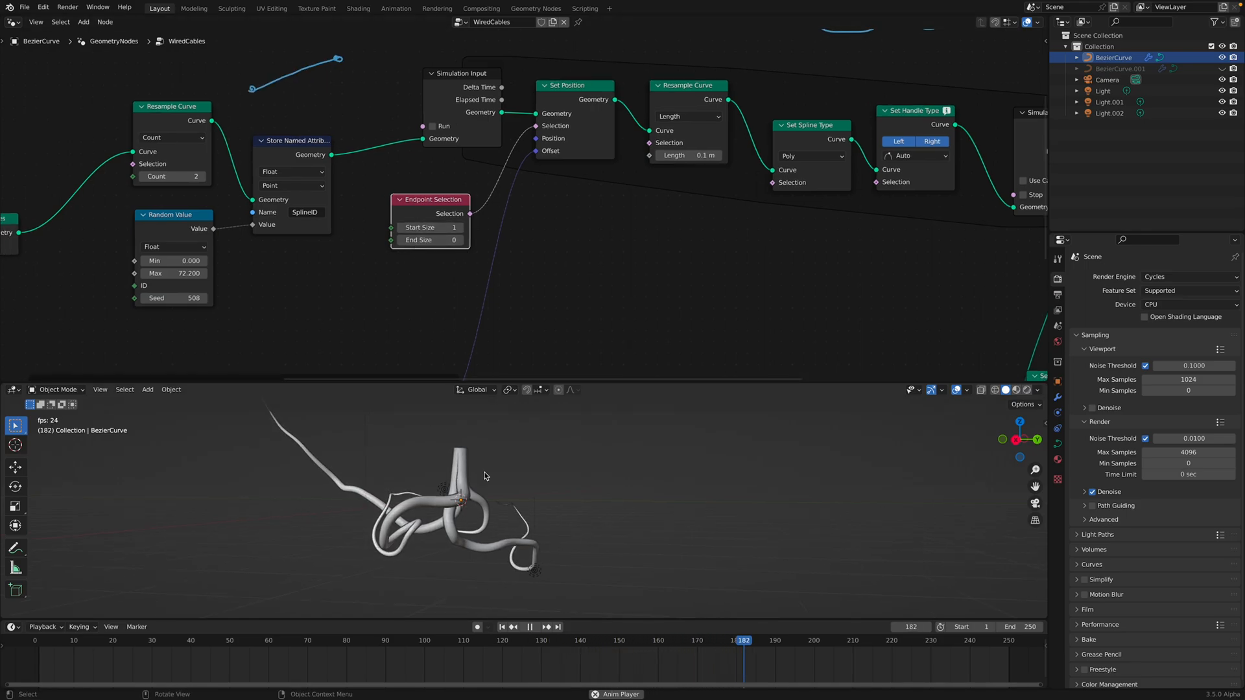
pyautogui.click(529, 627)
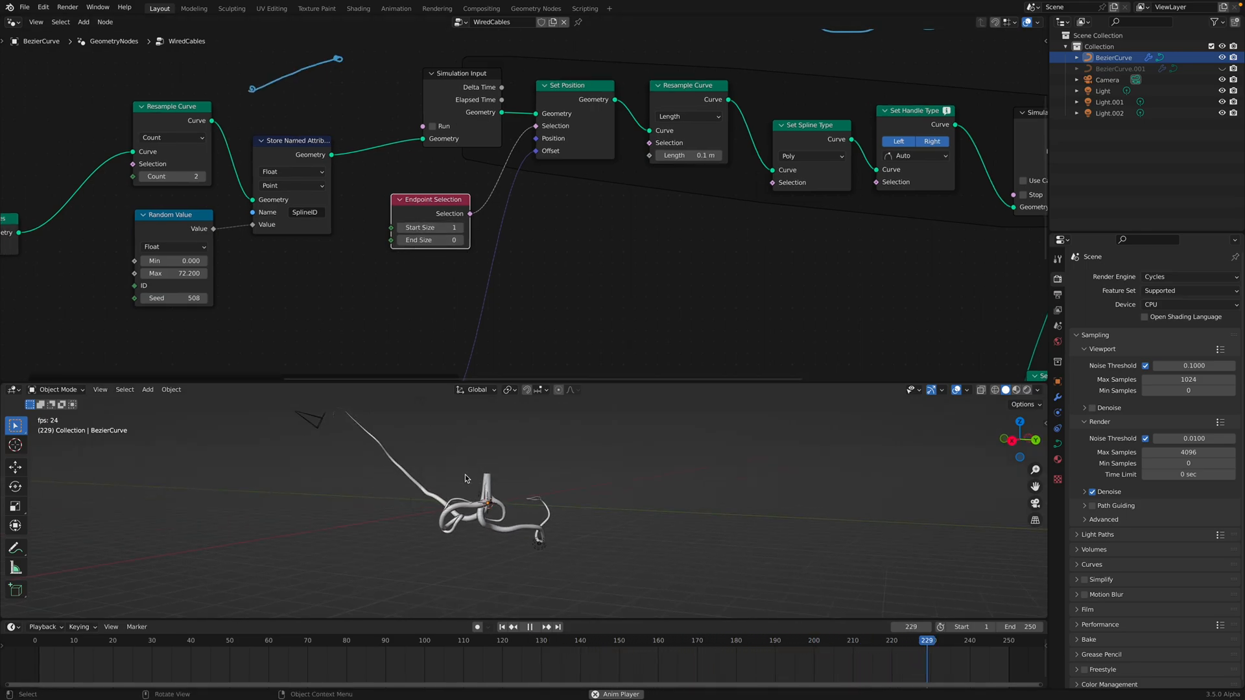
pyautogui.click(529, 628)
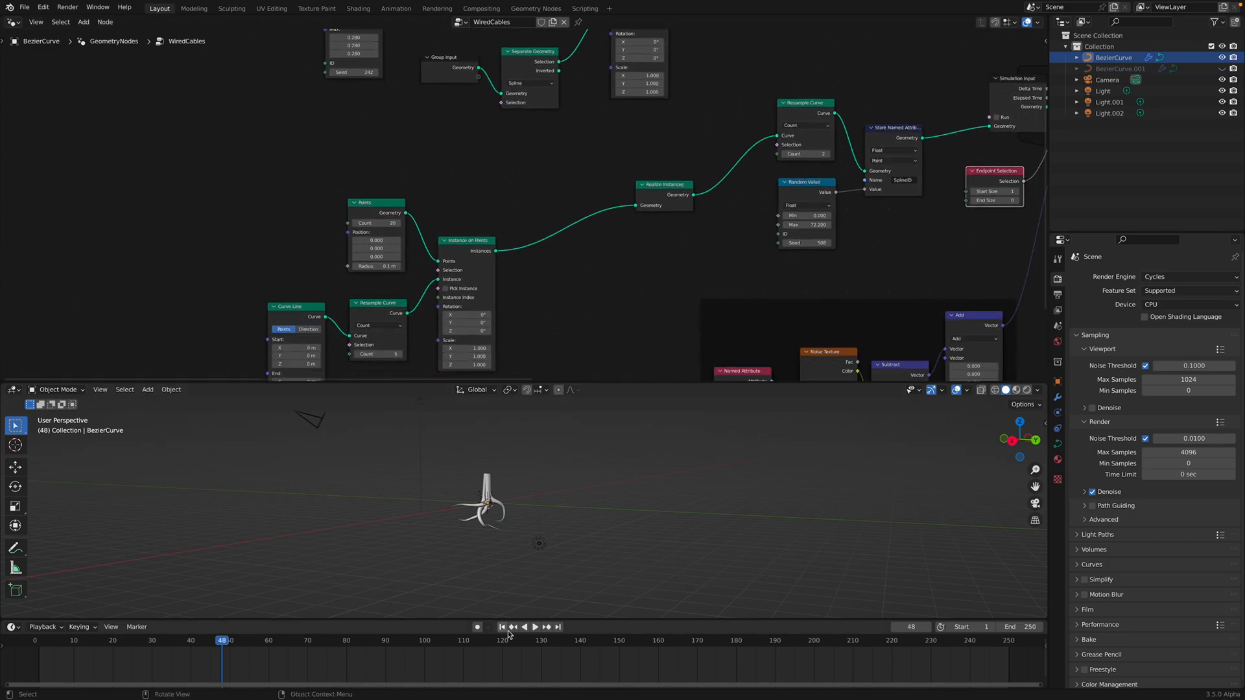
# Adjust the starting point count and let both curve ends follow the noise
pyautogui.click(534, 627)
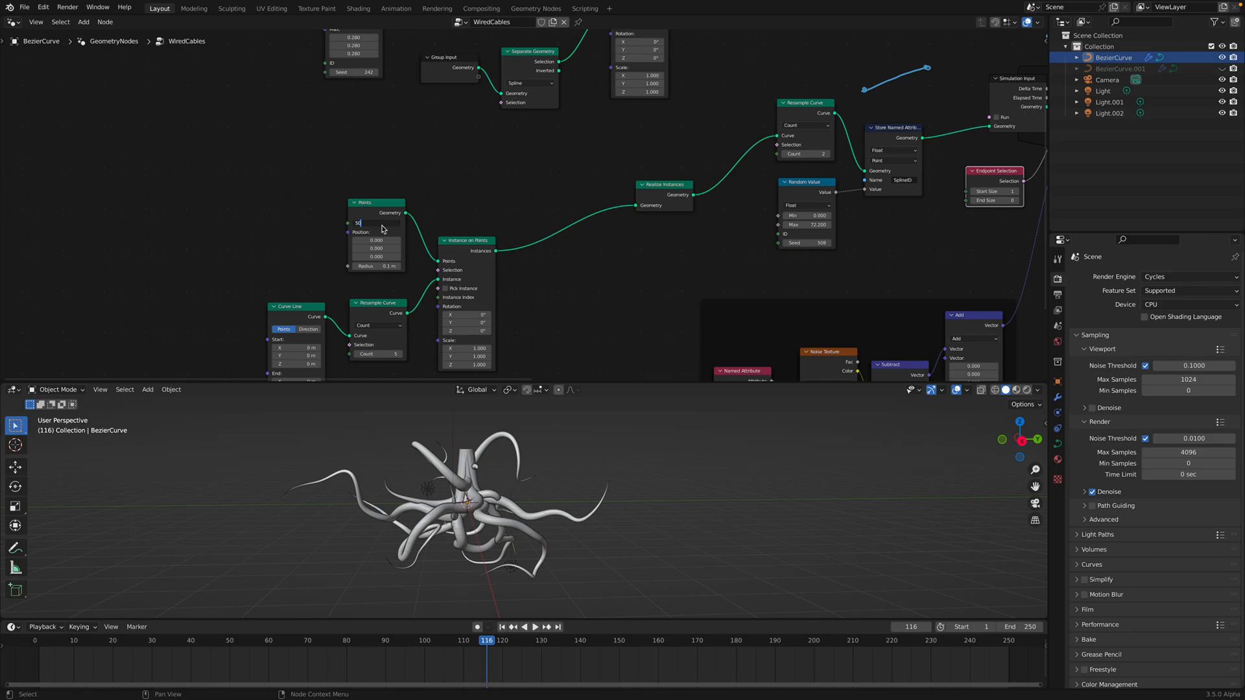
pyautogui.click(375, 221)
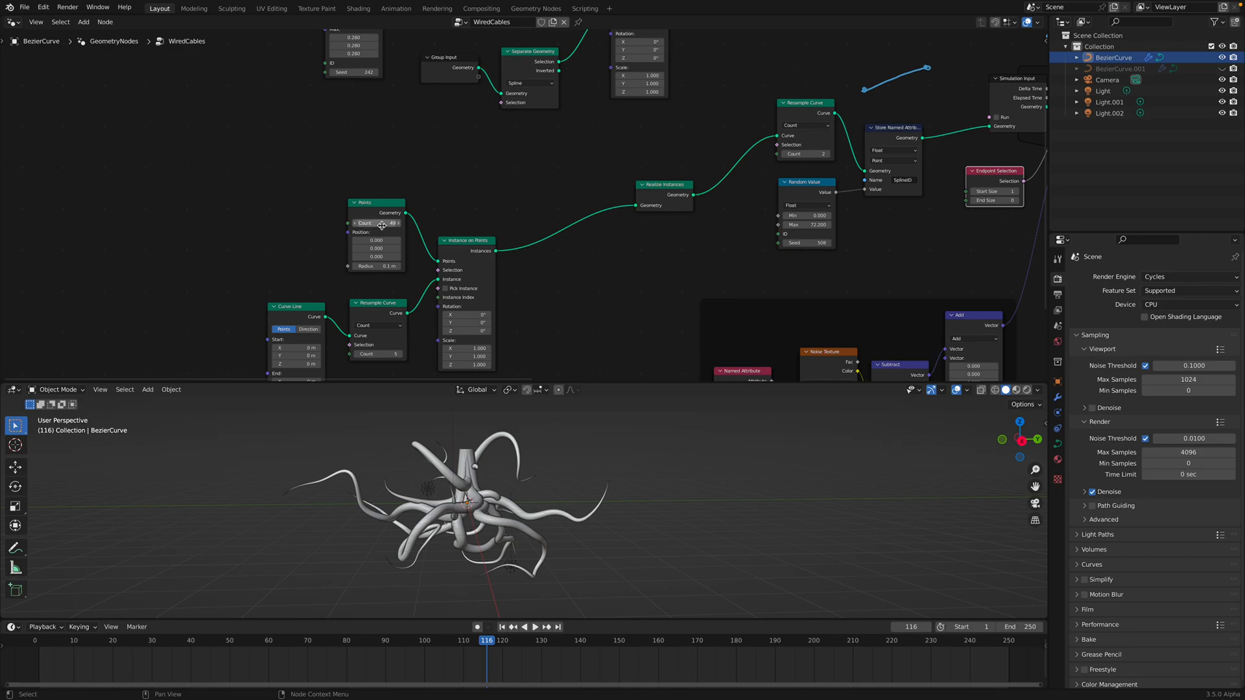
pyautogui.click(534, 626)
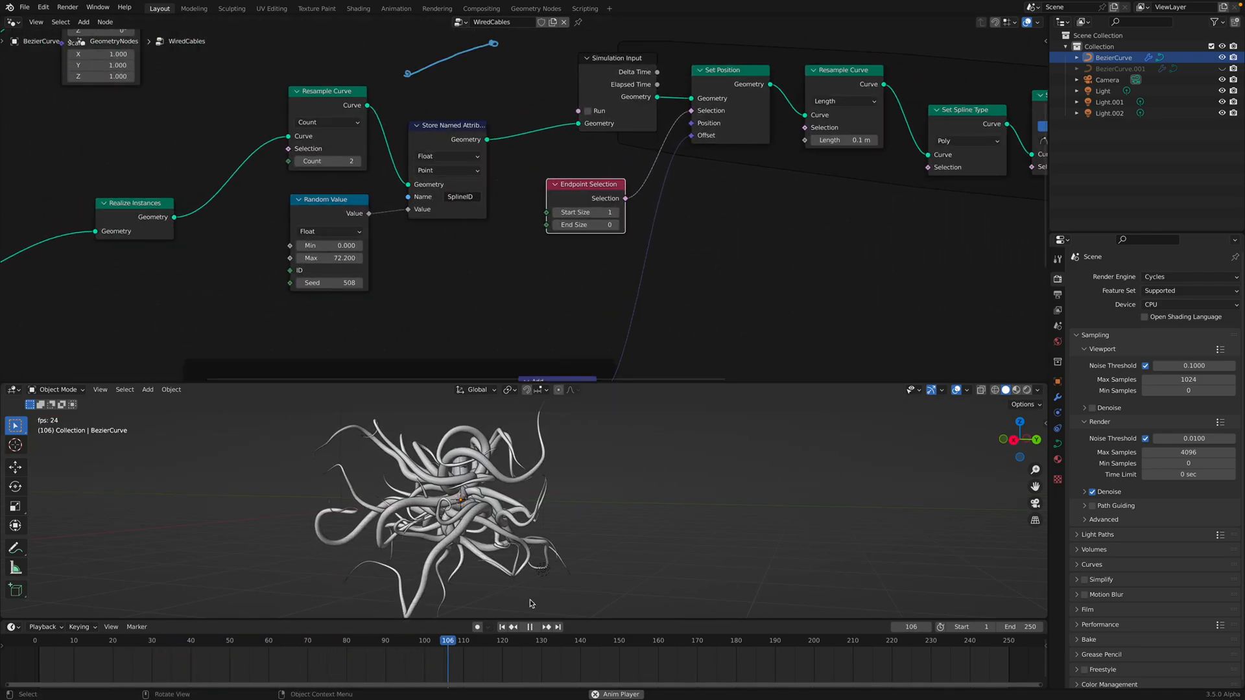
pyautogui.click(529, 627)
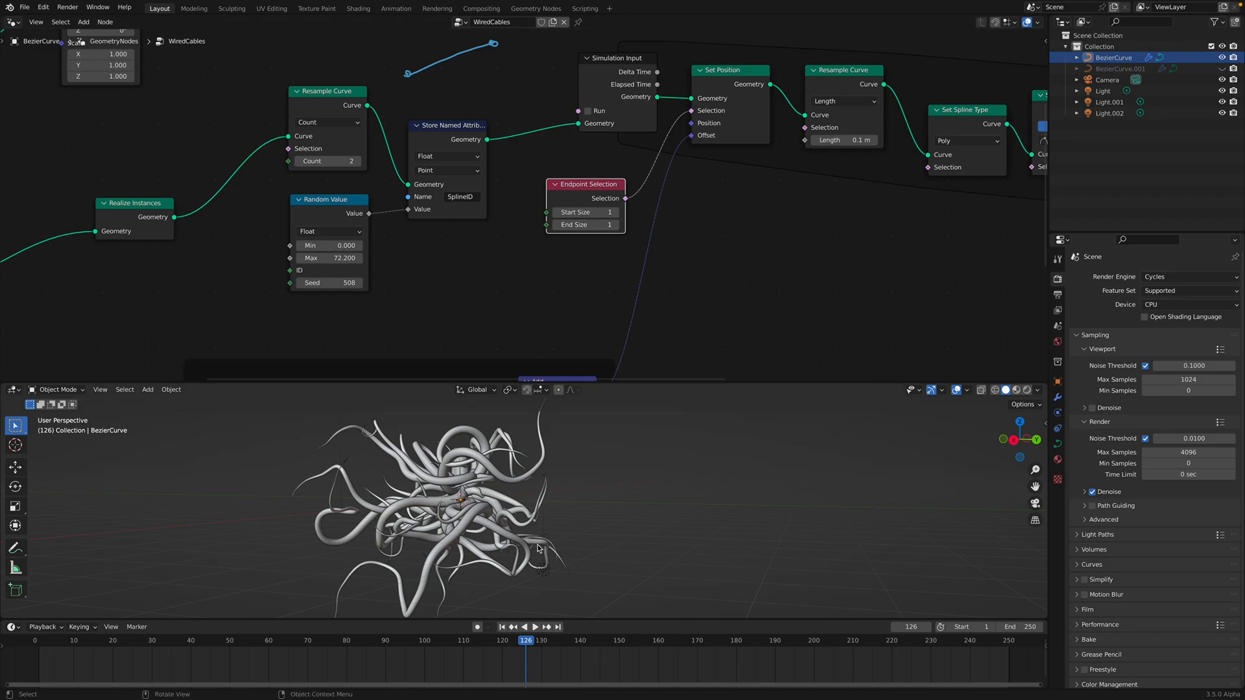
# Replay the regrowing tangle, pause, and jump back to frame 1
pyautogui.click(535, 628)
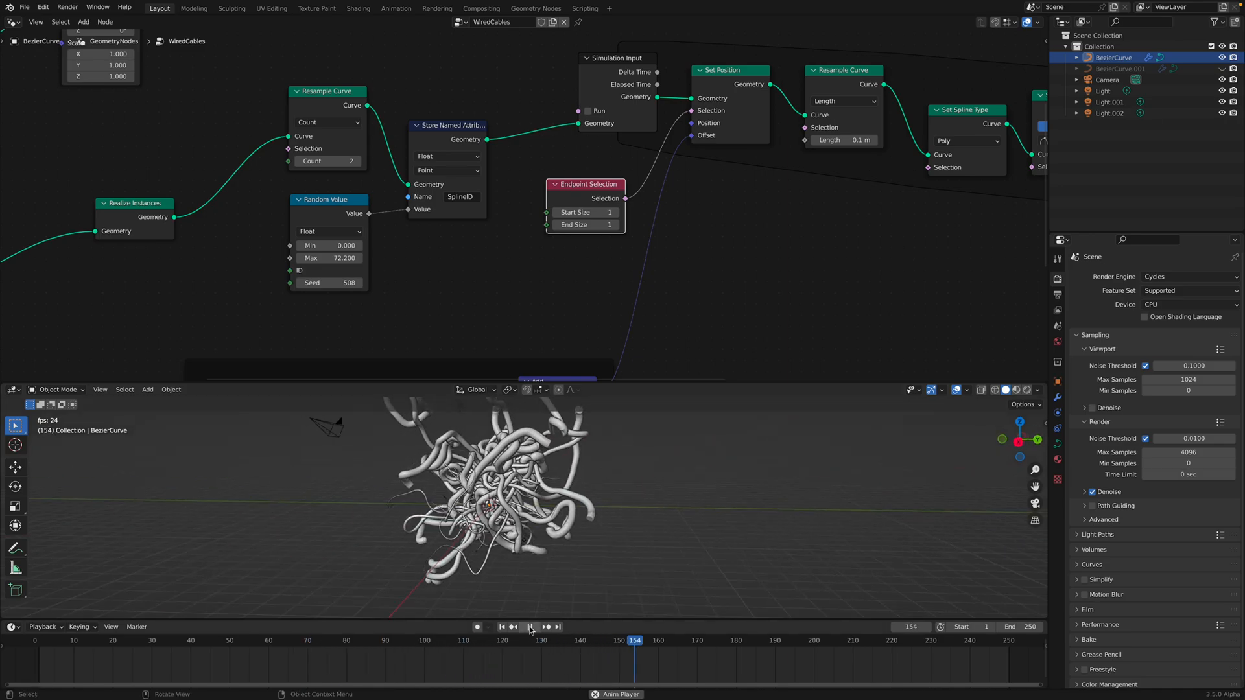
pyautogui.click(530, 626)
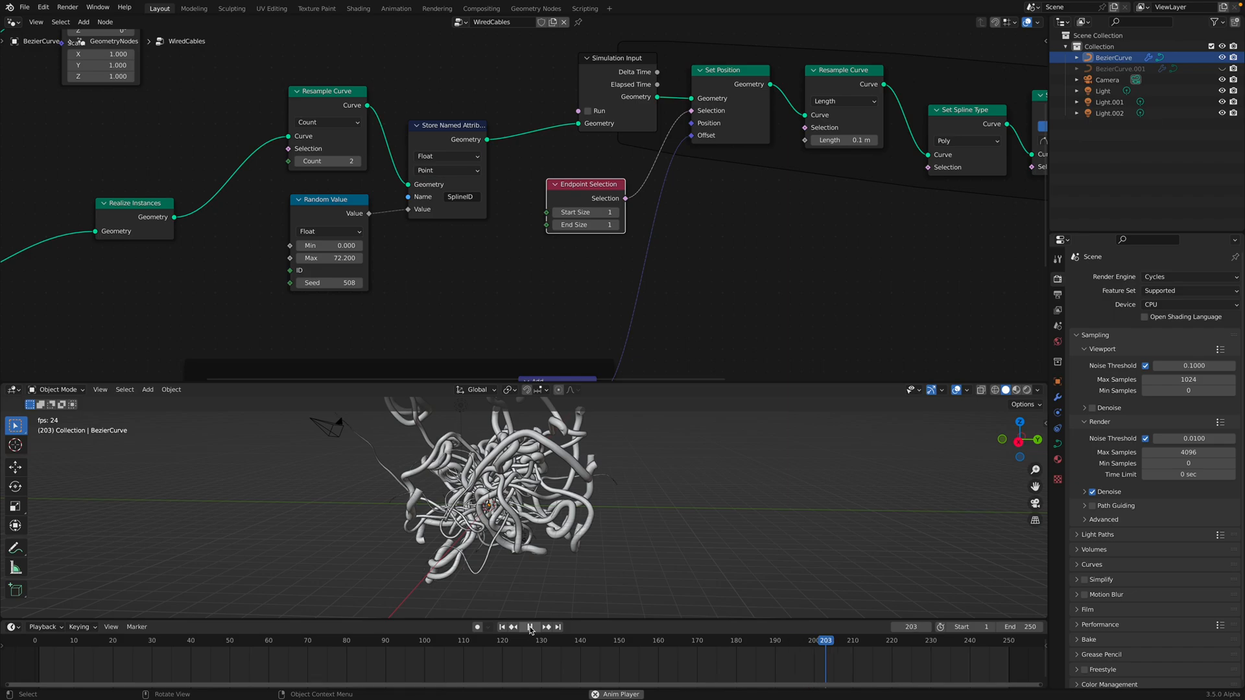
pyautogui.click(529, 627)
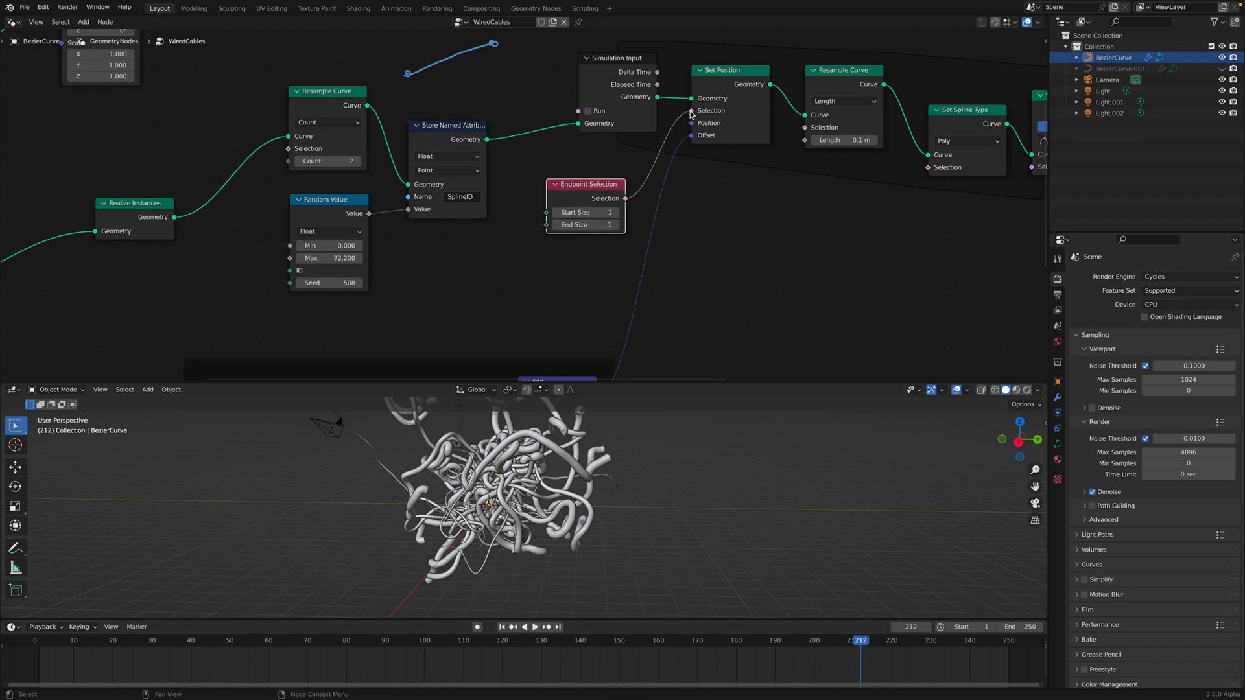
pyautogui.click(502, 627)
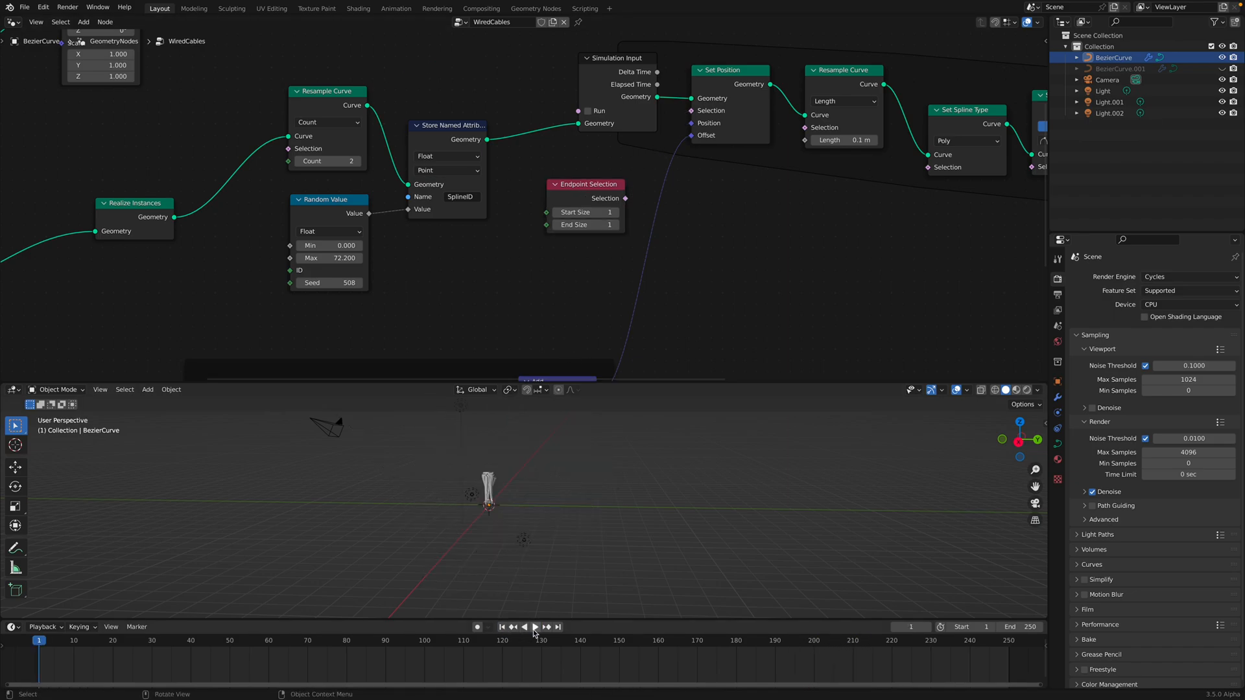
# Play the simulation until a dense ball of tubes forms around frame 88, then stop
pyautogui.click(534, 628)
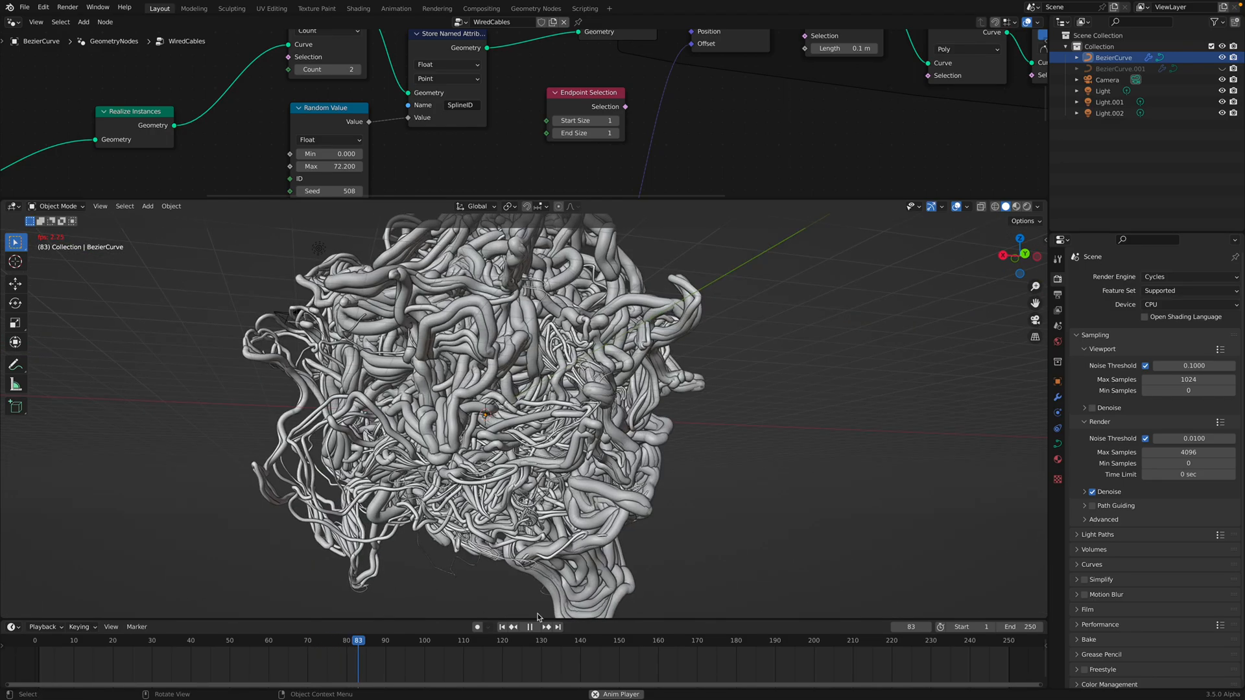
pyautogui.click(529, 626)
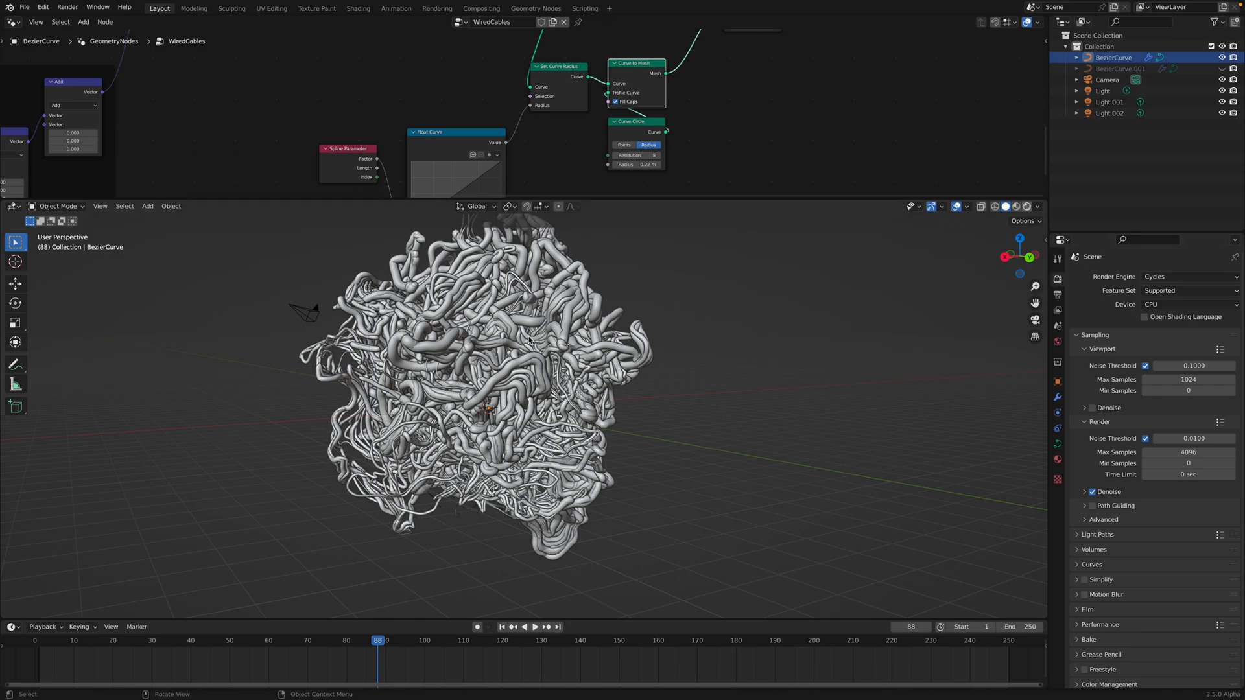
# Preview the wires in Cycles rendered shading and select the scene lights in the Outliner
pyautogui.click(1014, 207)
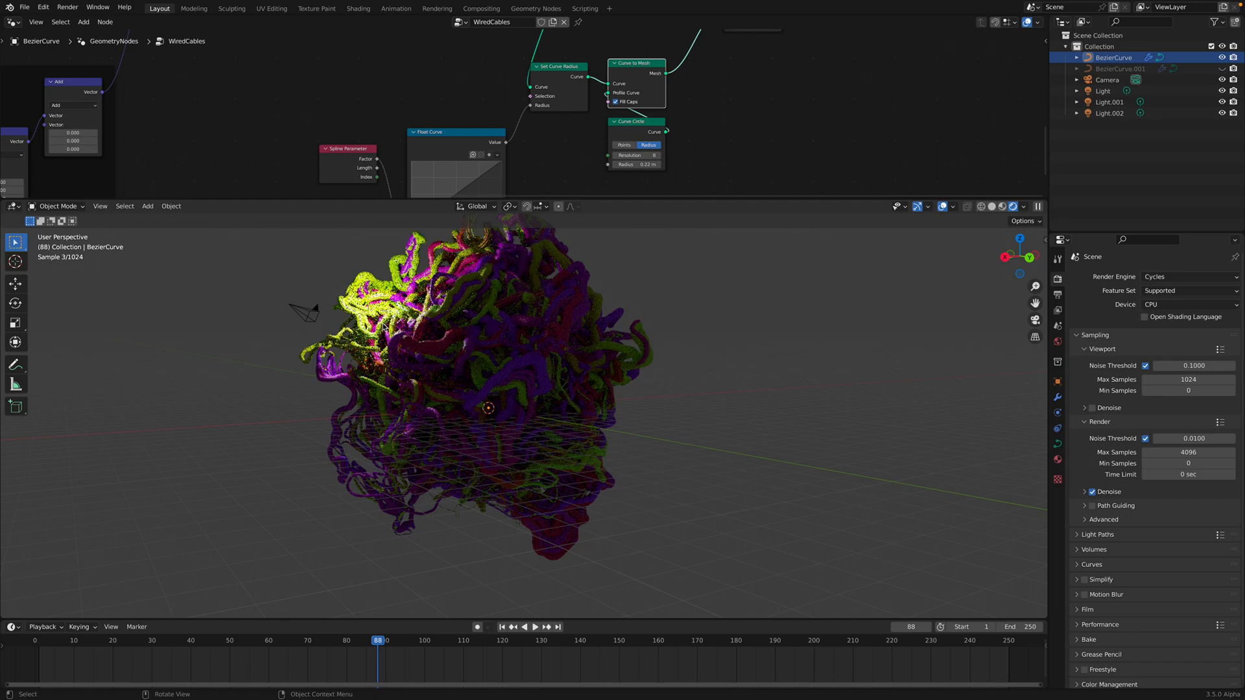
pyautogui.click(1102, 91)
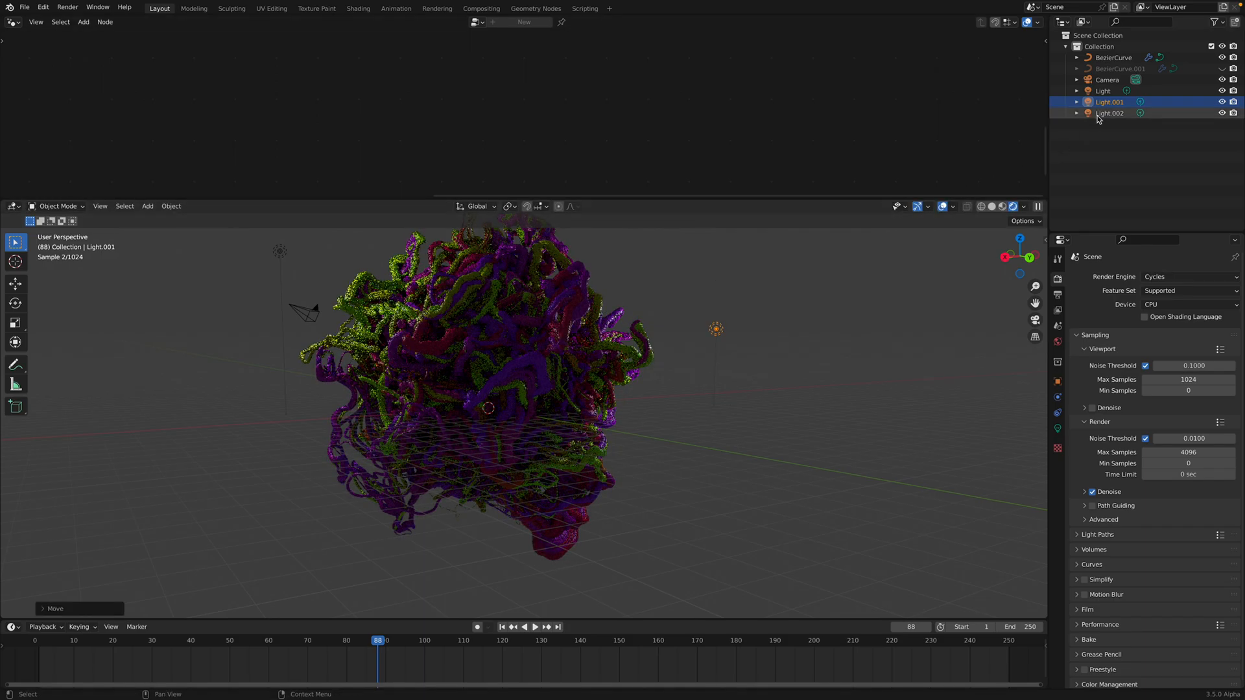
pyautogui.click(1109, 113)
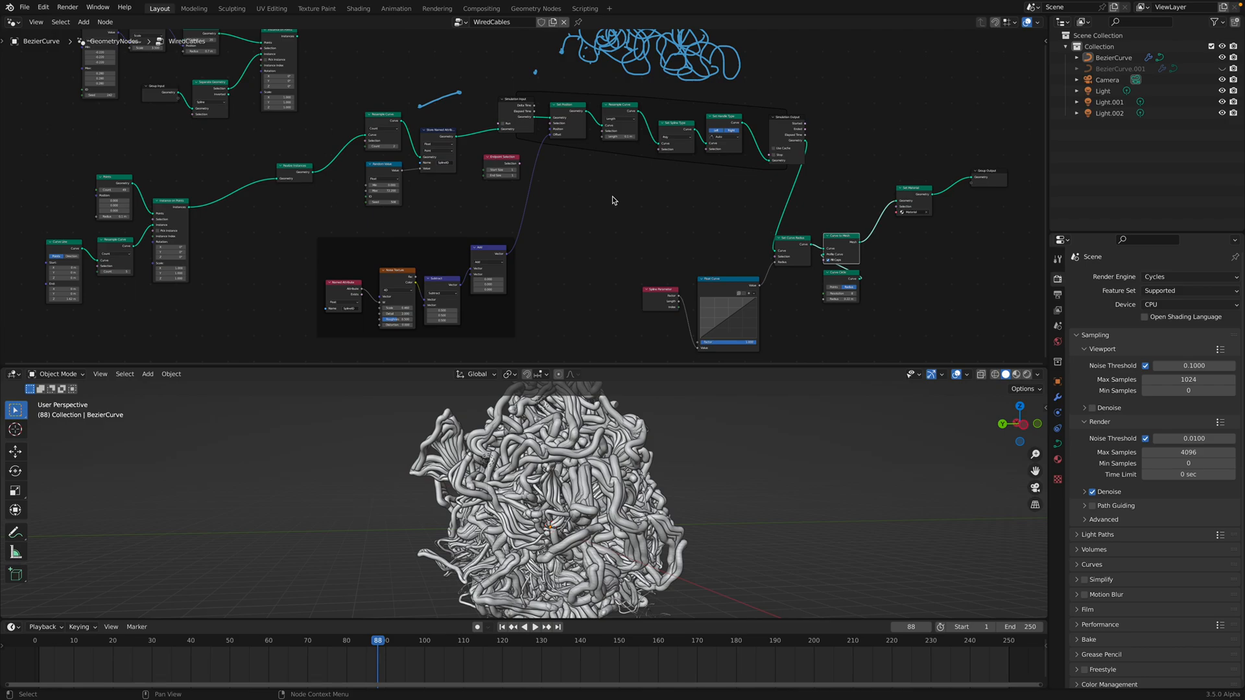
pyautogui.moveTo(559, 167)
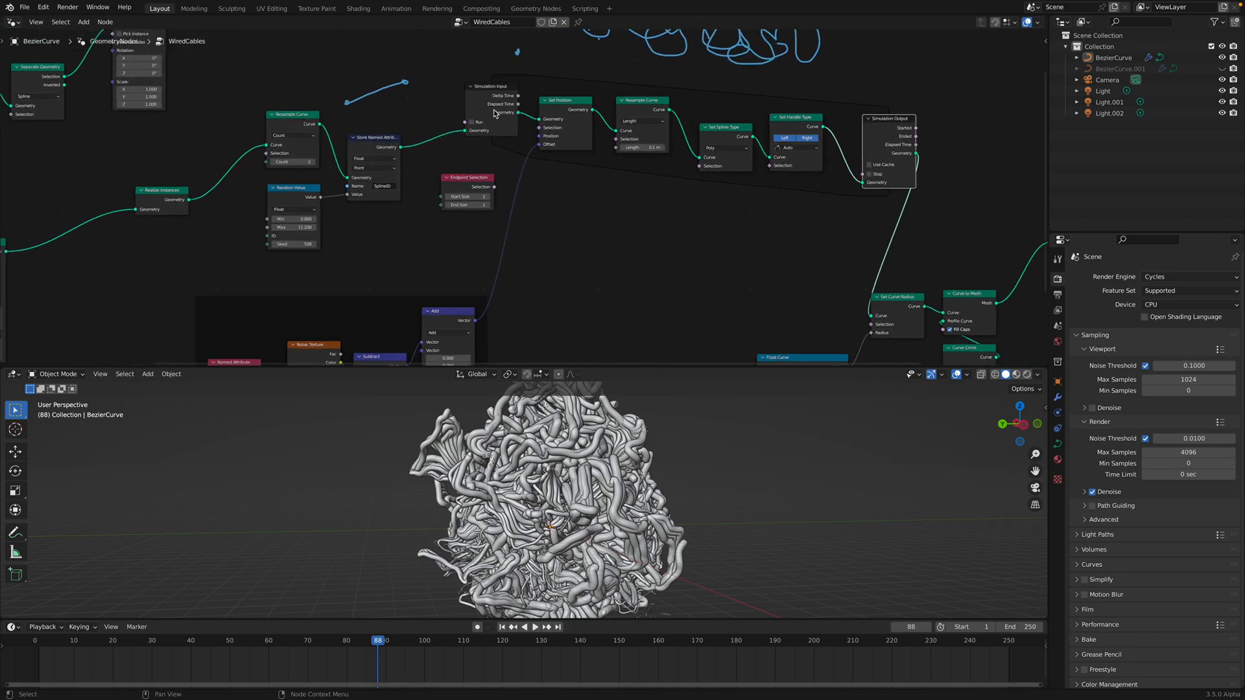
pyautogui.moveTo(355, 207)
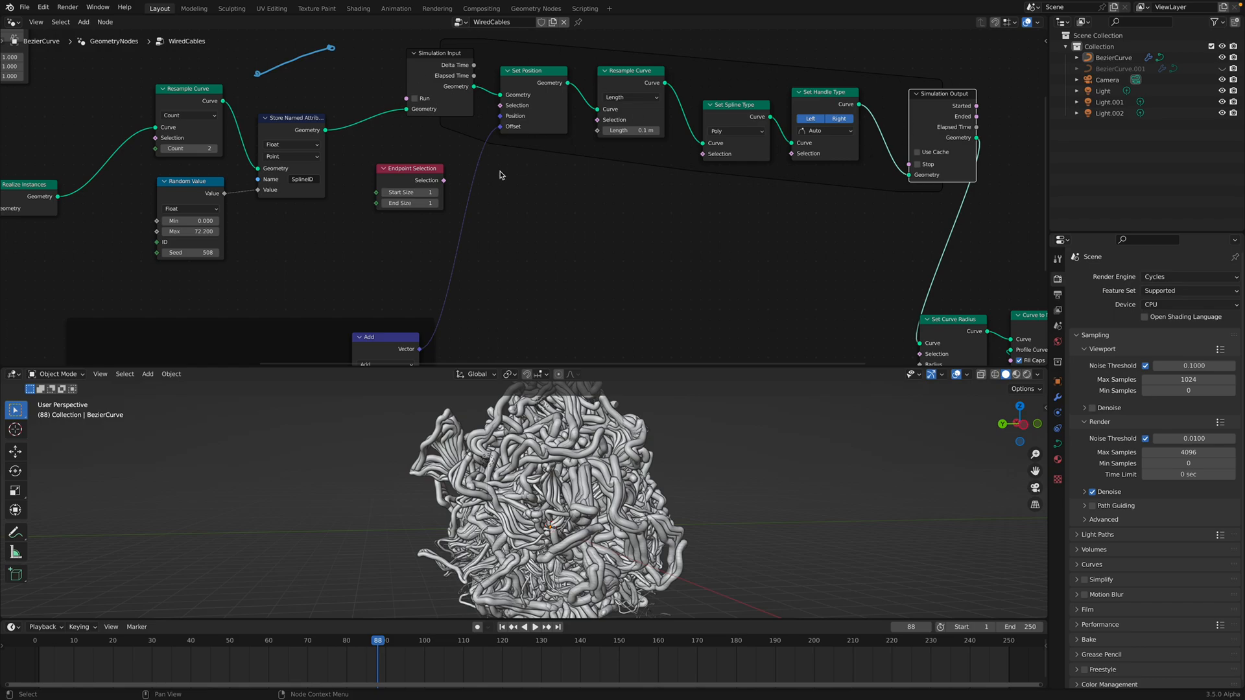
pyautogui.moveTo(786, 118)
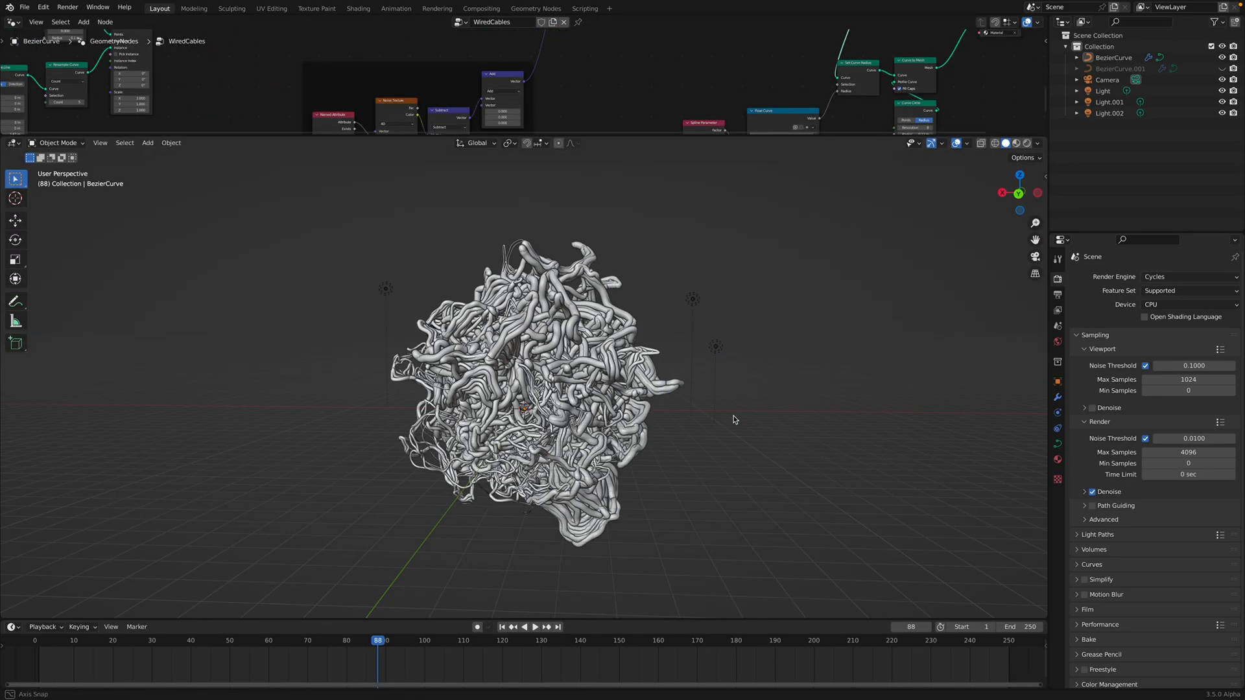
# Jump back to frame 1 and play the simulation so the wires regrow
pyautogui.click(502, 626)
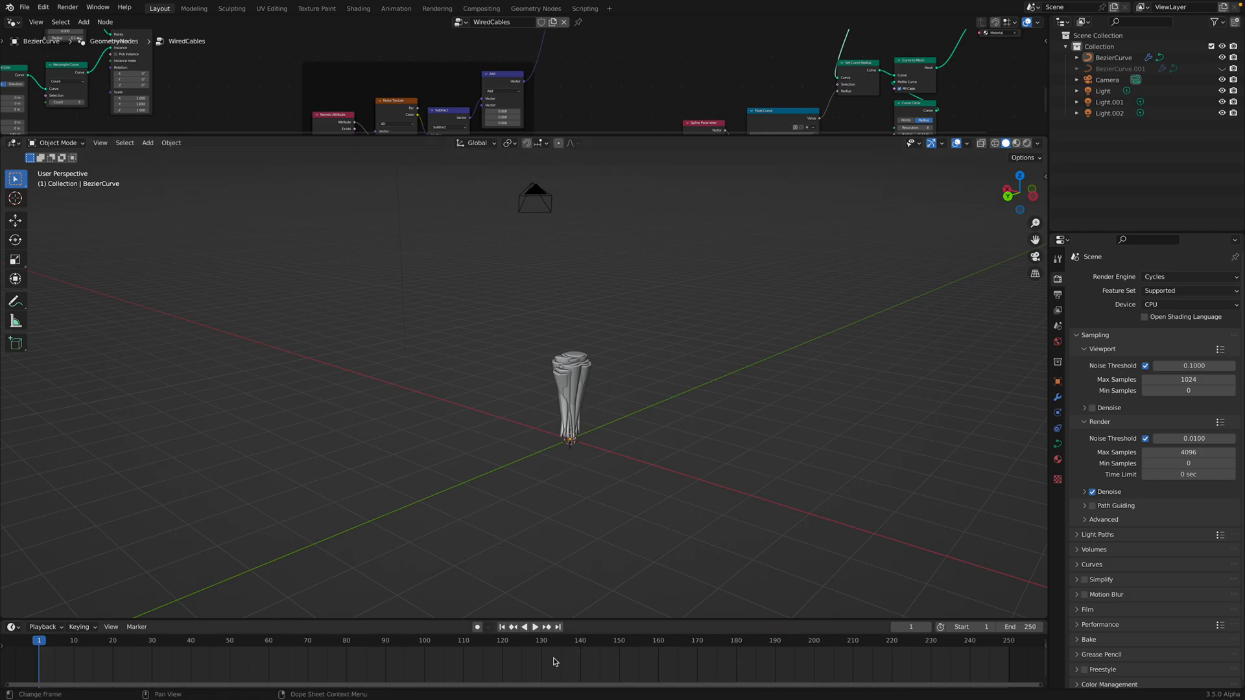
pyautogui.moveTo(536, 626)
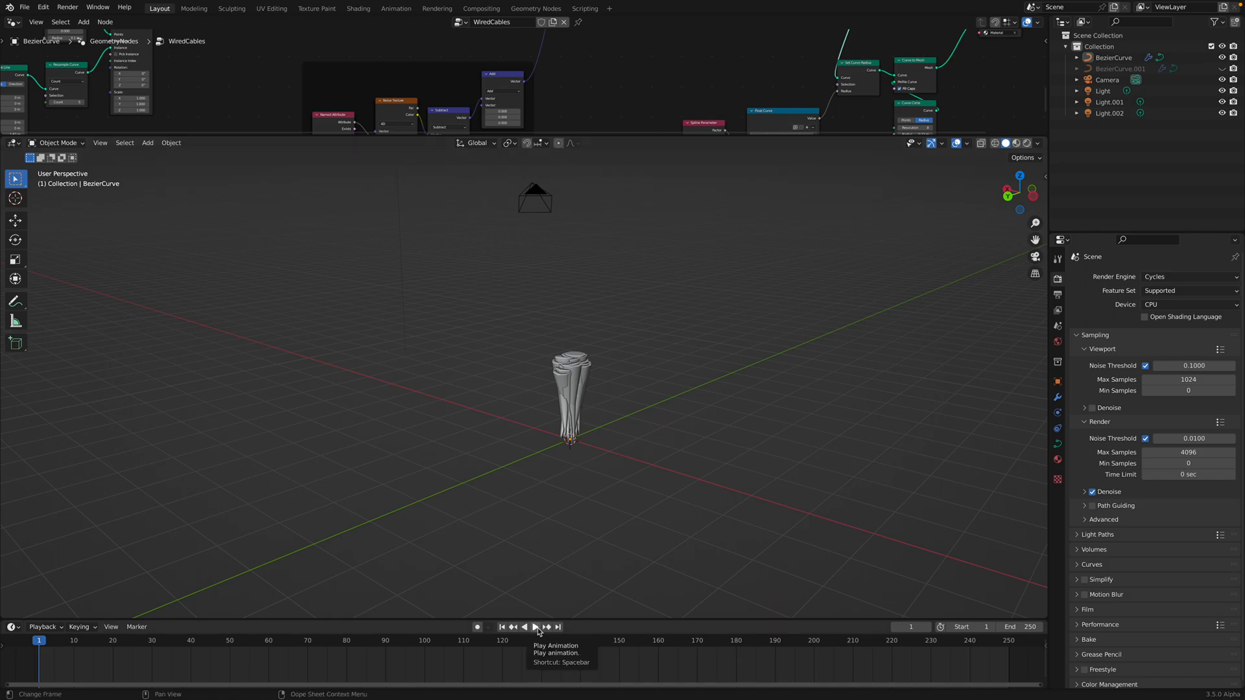
pyautogui.click(536, 628)
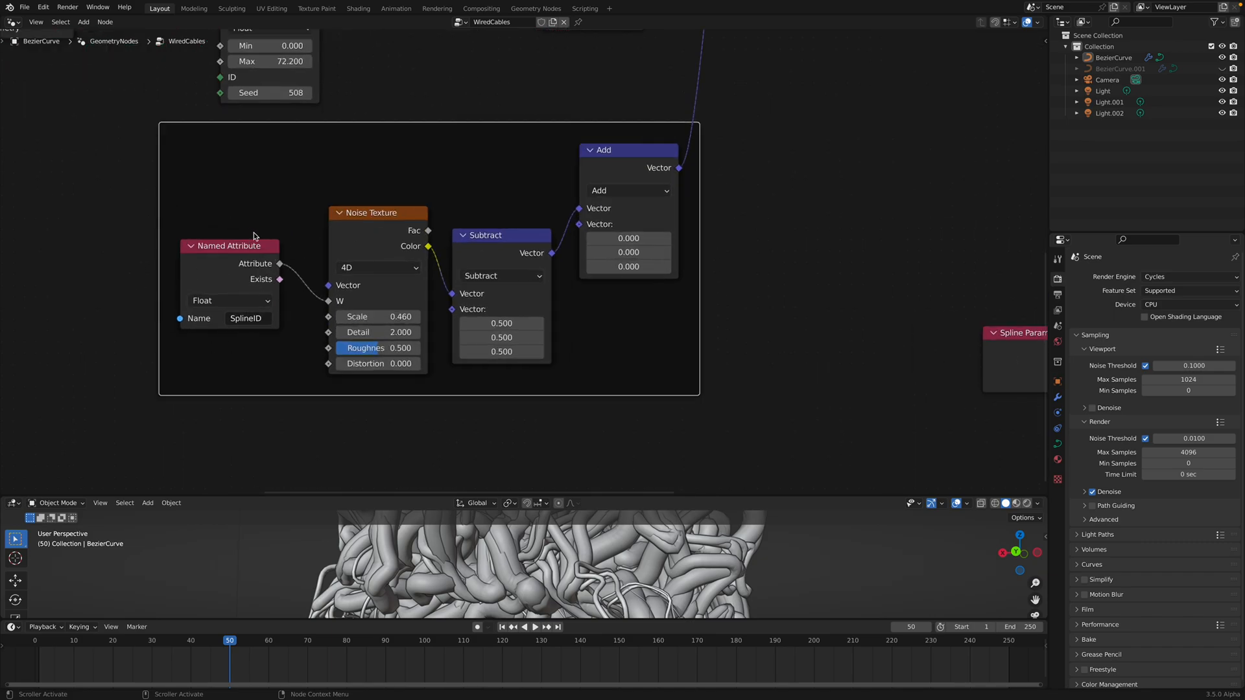
pyautogui.moveTo(244, 277)
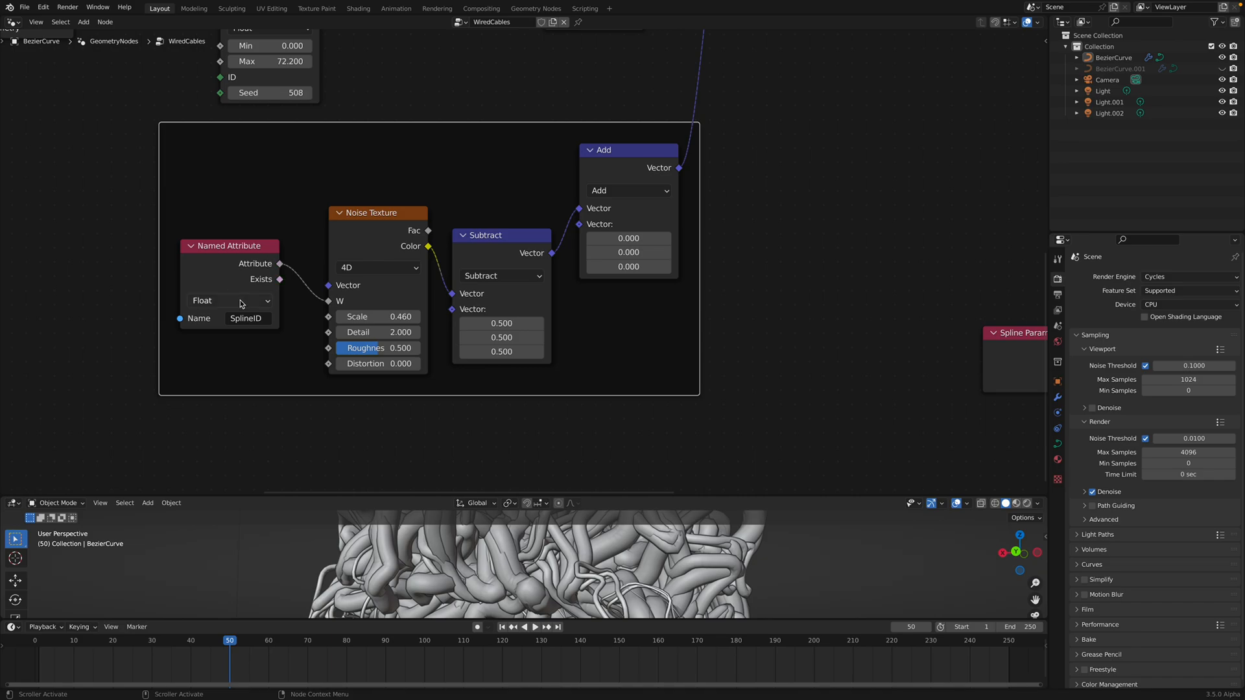
pyautogui.moveTo(338, 281)
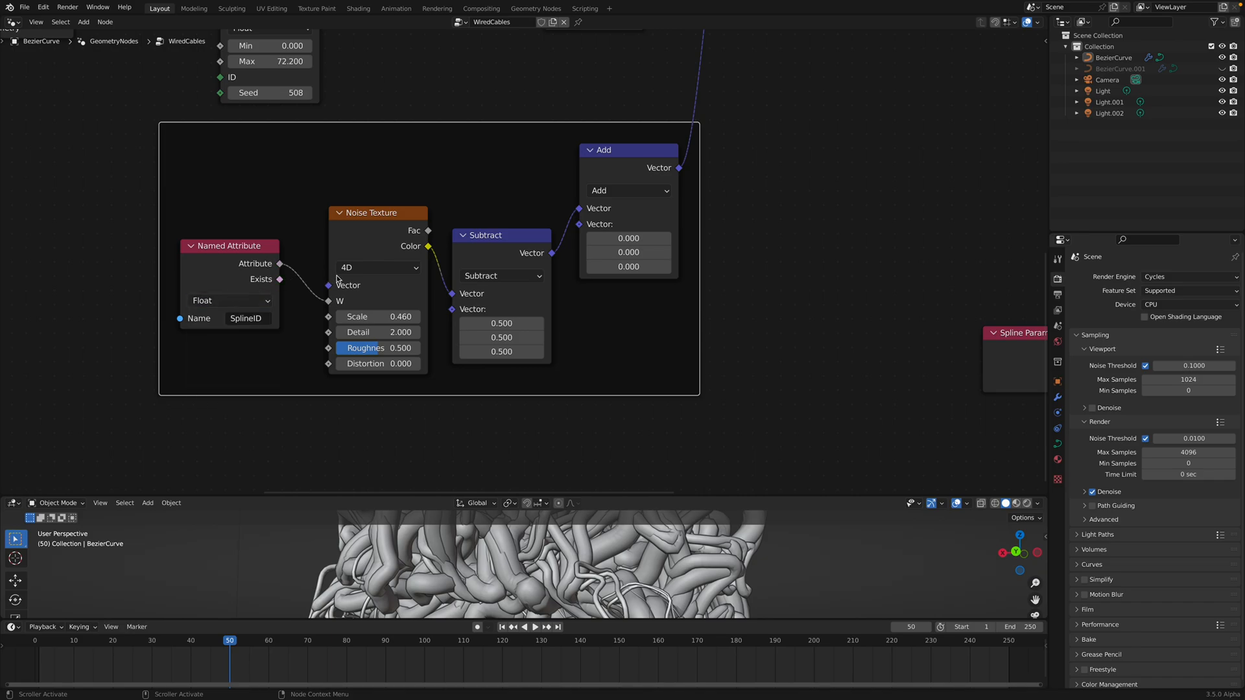
pyautogui.moveTo(339, 316)
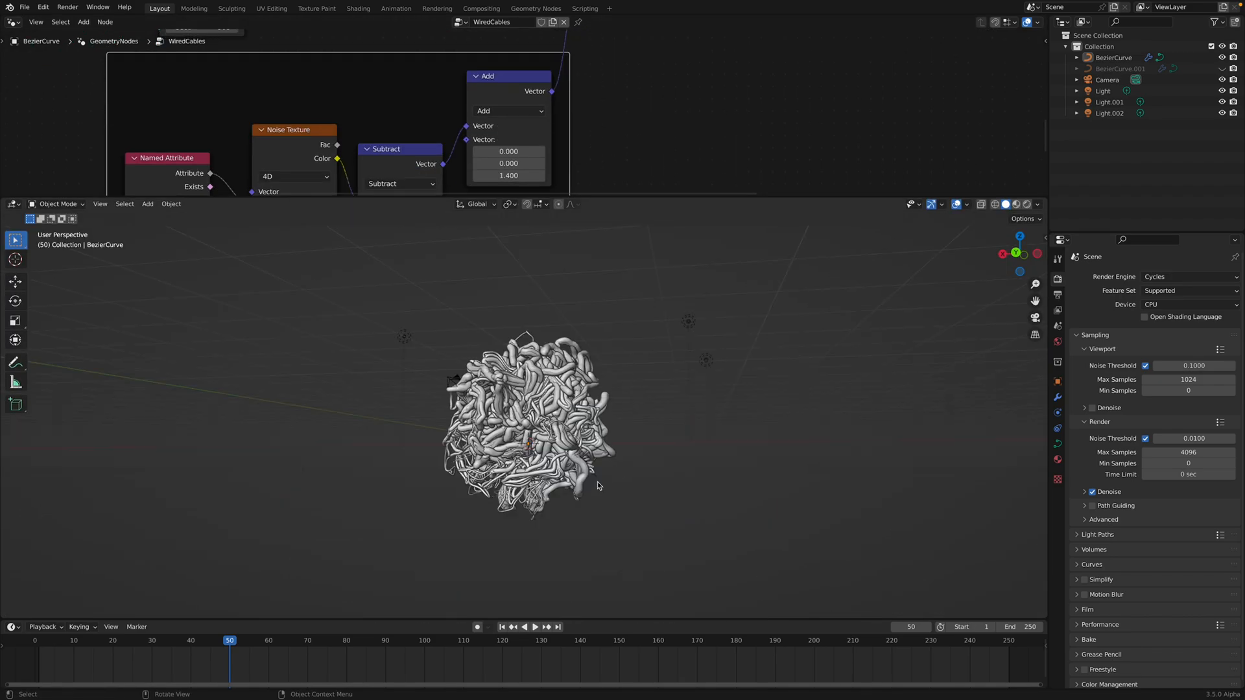
# With the Add node's Z offset at 1.4, replay from frame 1 and return to the Z field
pyautogui.click(536, 627)
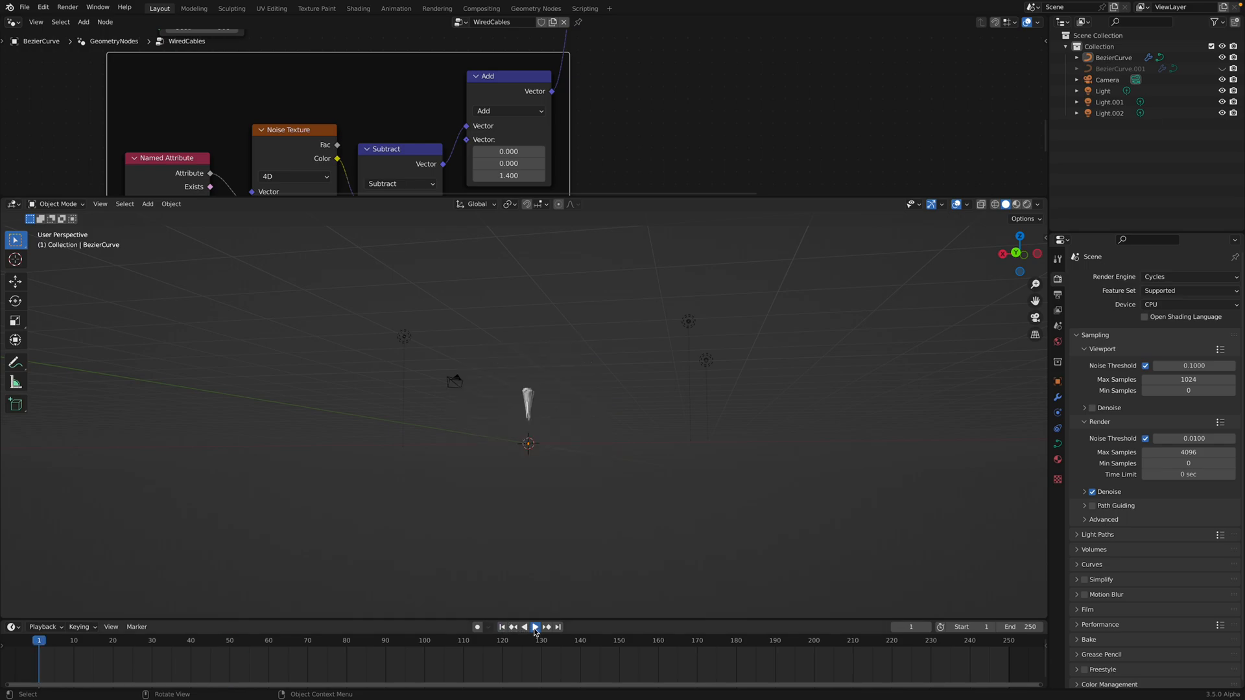
pyautogui.click(534, 626)
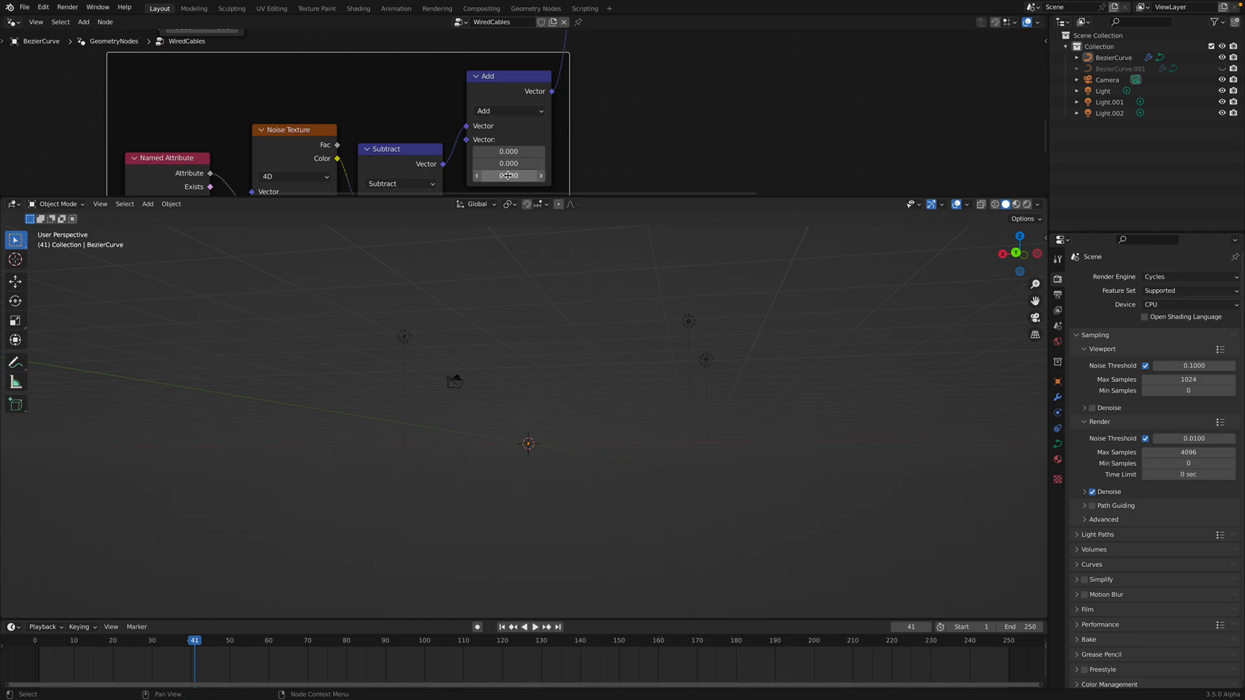
pyautogui.click(529, 626)
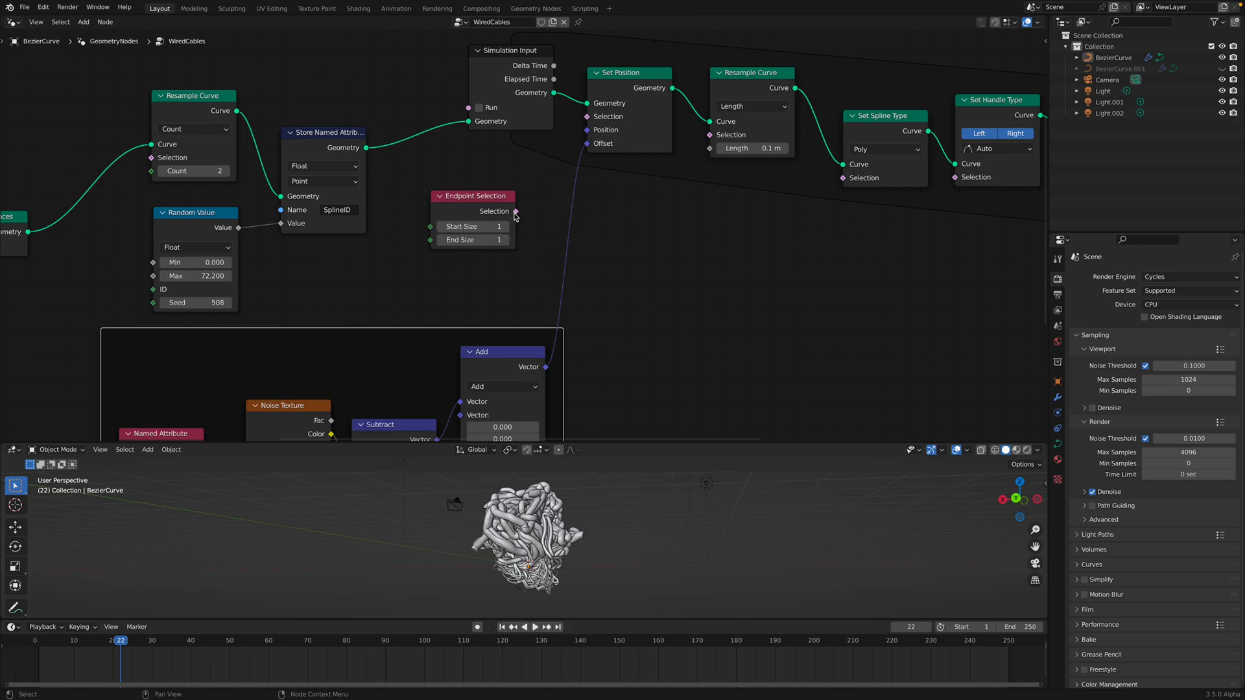
pyautogui.moveTo(472, 240)
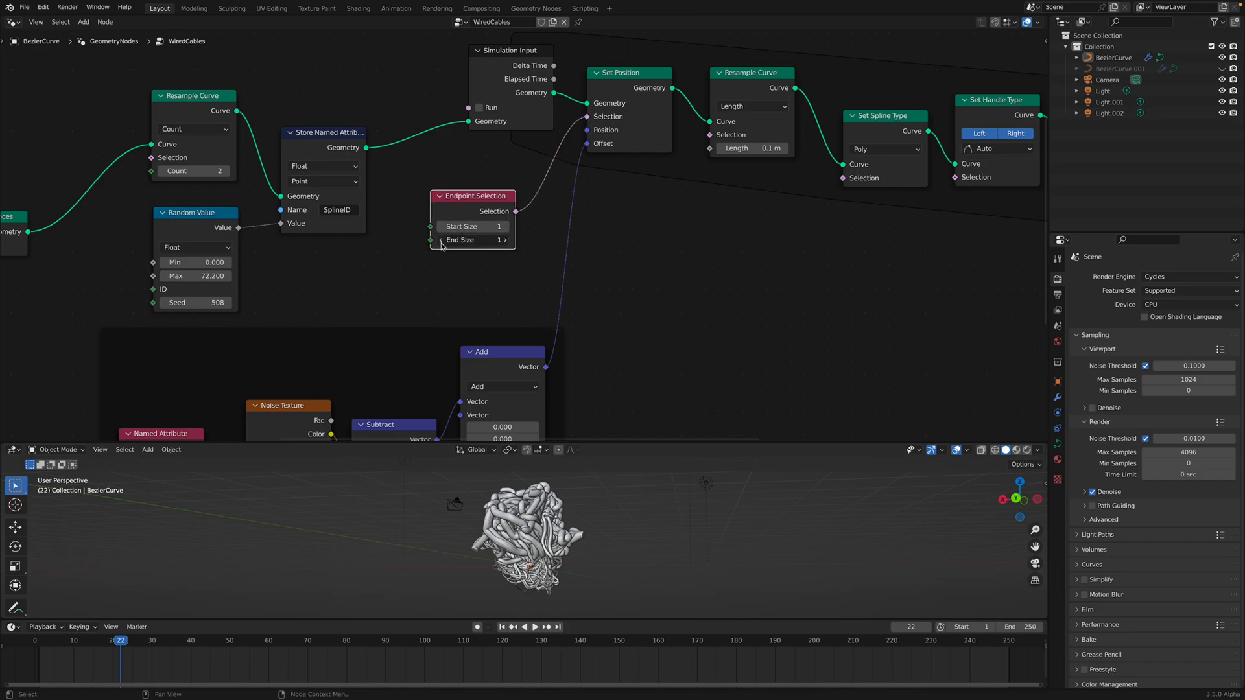
# Wire Endpoint Selection into Set Position's Selection with Start Size 0 and replay
pyautogui.click(536, 628)
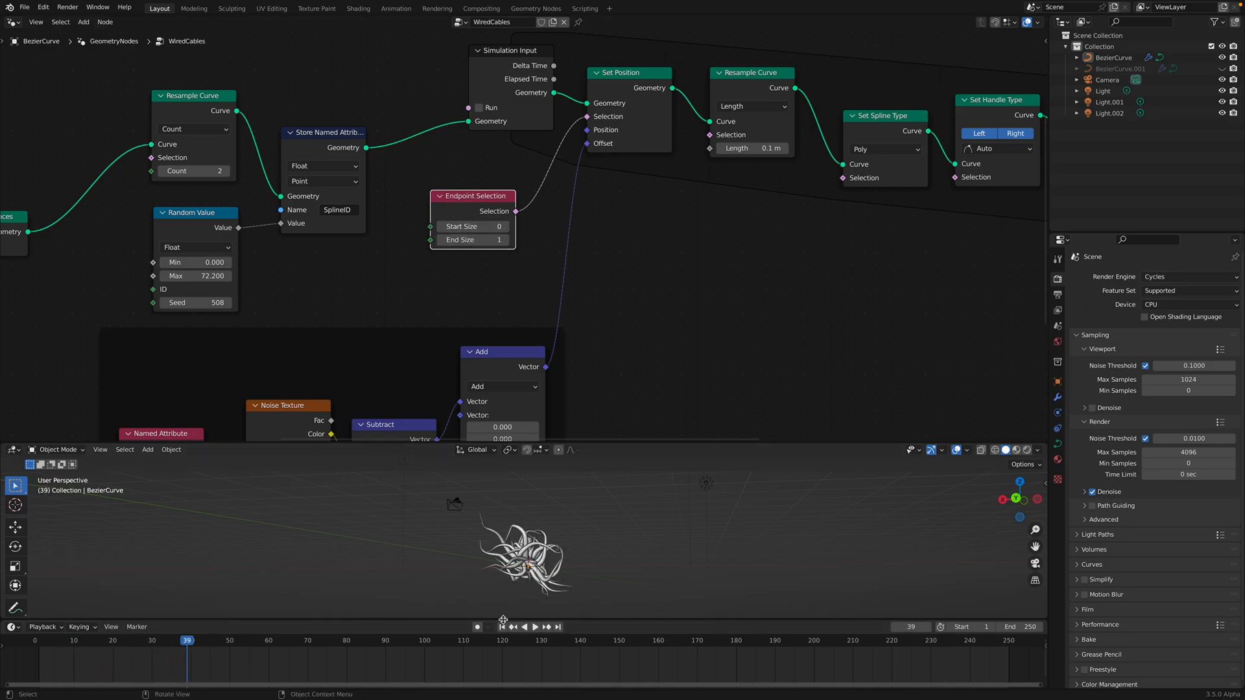
pyautogui.click(536, 626)
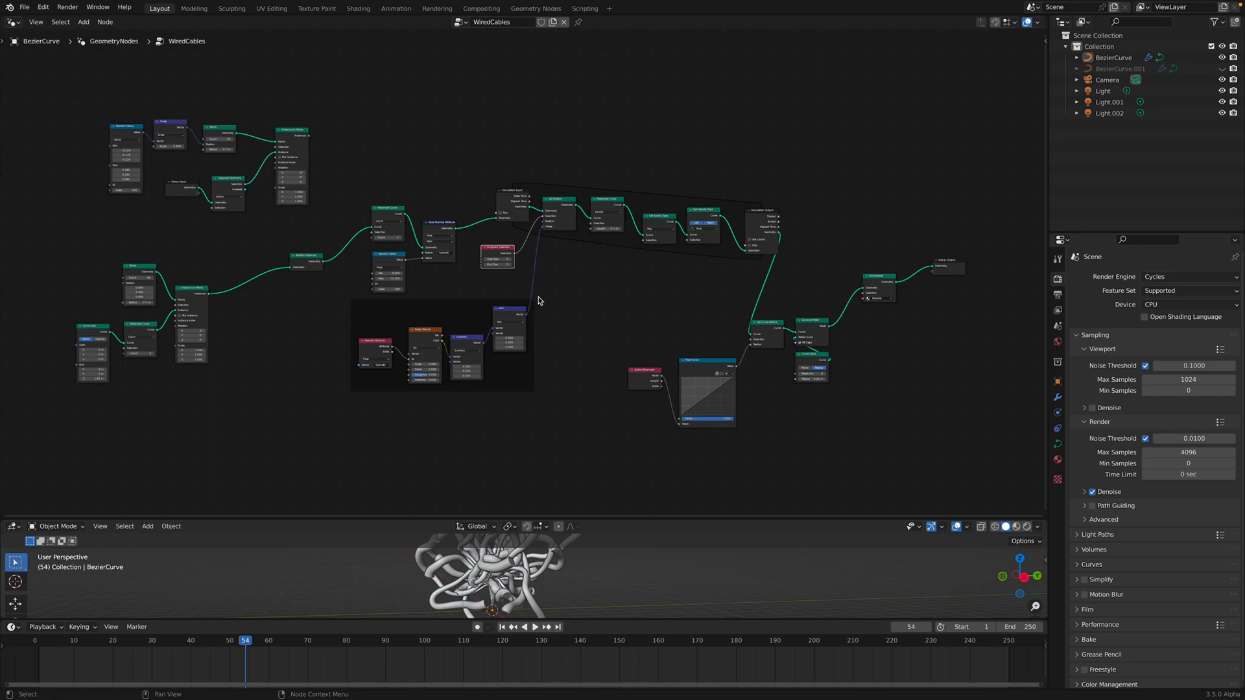
pyautogui.moveTo(609, 494)
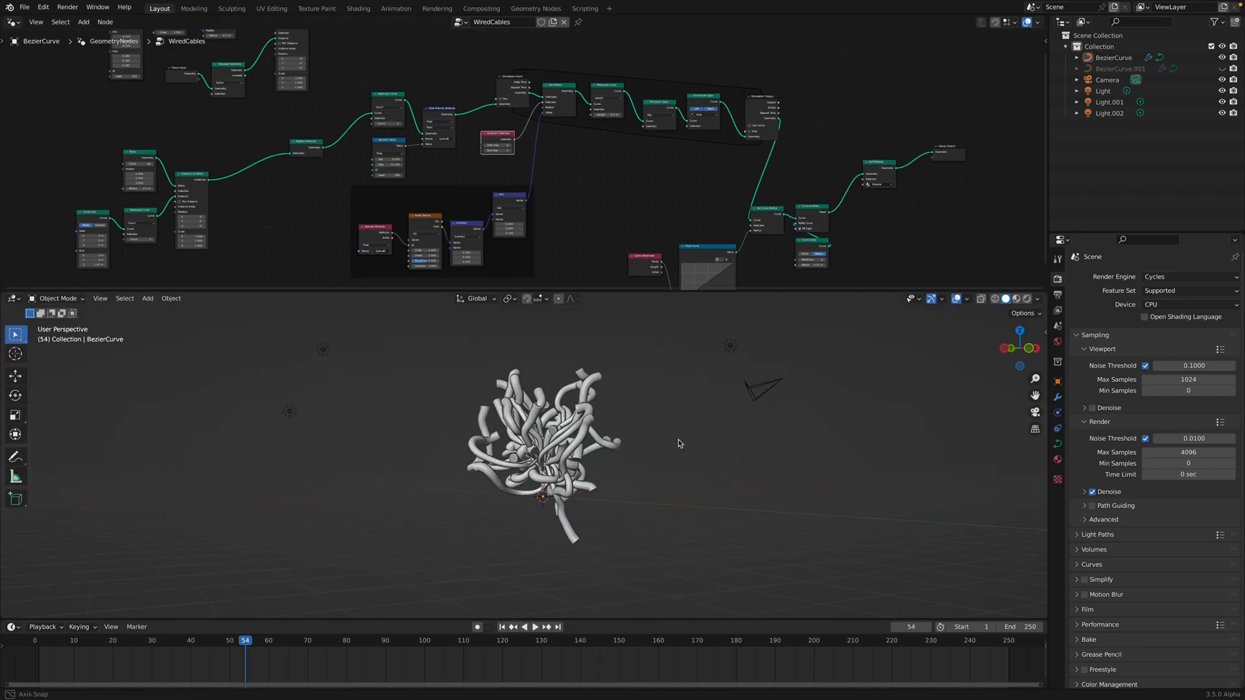
pyautogui.moveTo(678, 443); pyautogui.dragTo(758, 157)
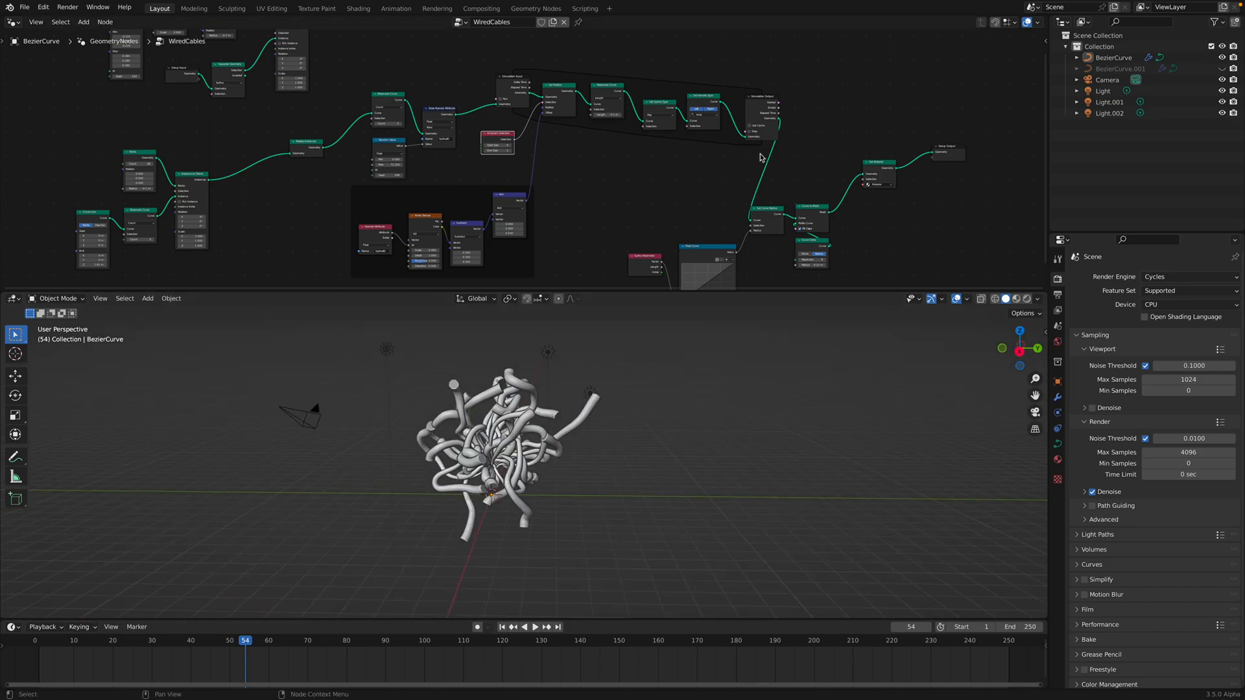